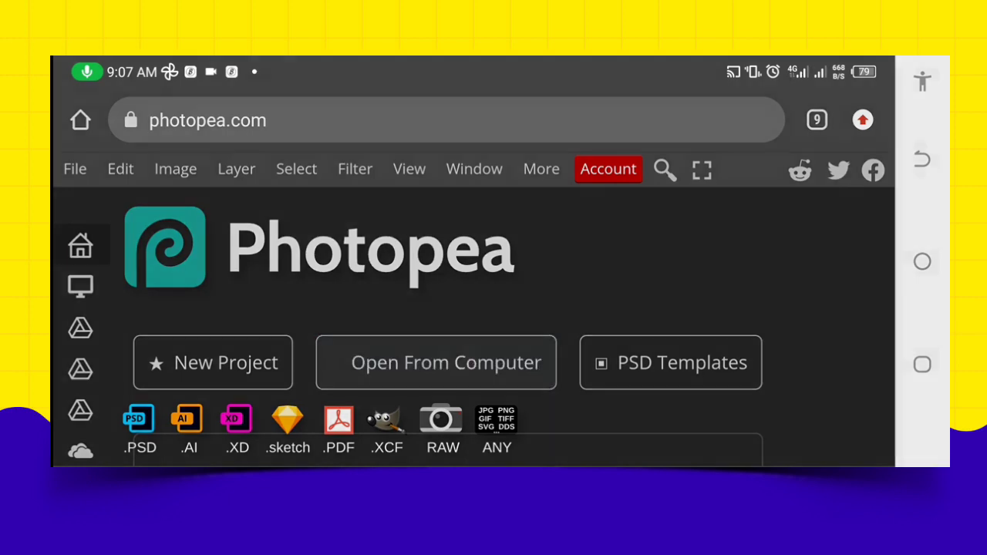
Browse the phone's files to the Creative Sale folder and open the 28.psd template.
click(435, 363)
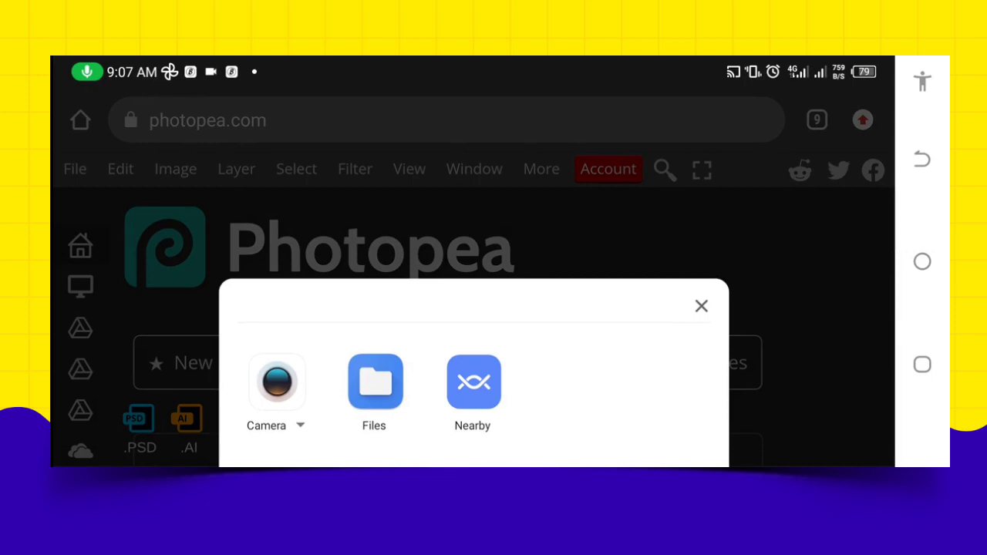
click(700, 305)
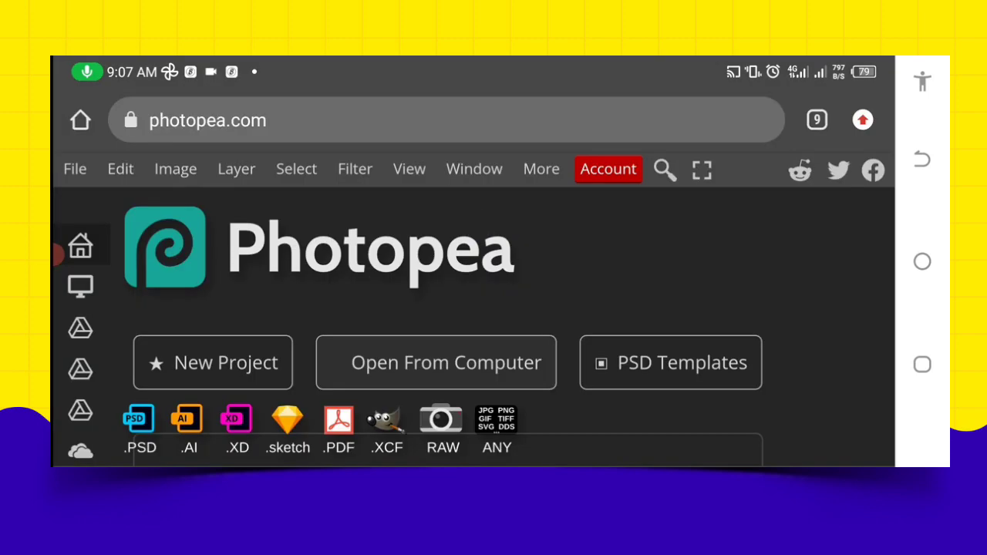
click(435, 363)
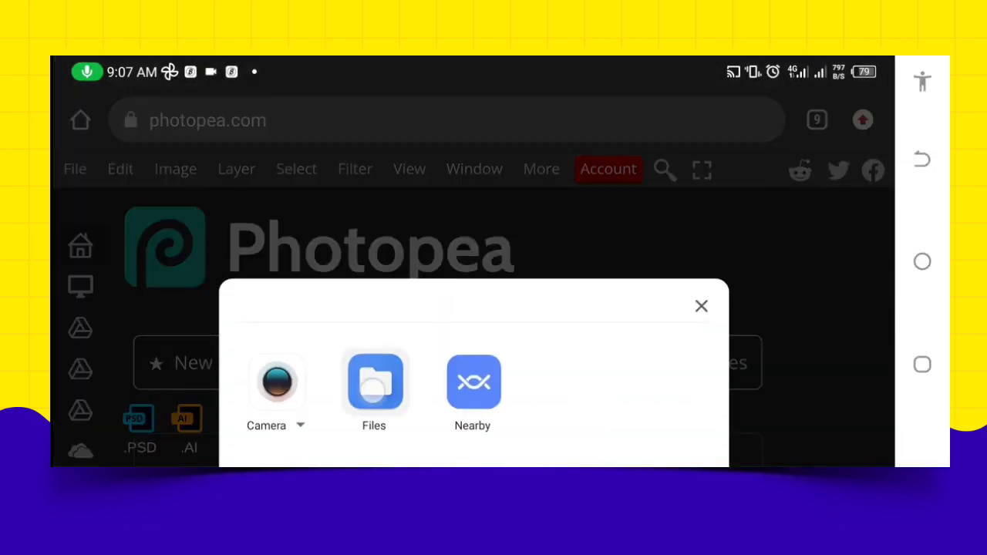
click(374, 382)
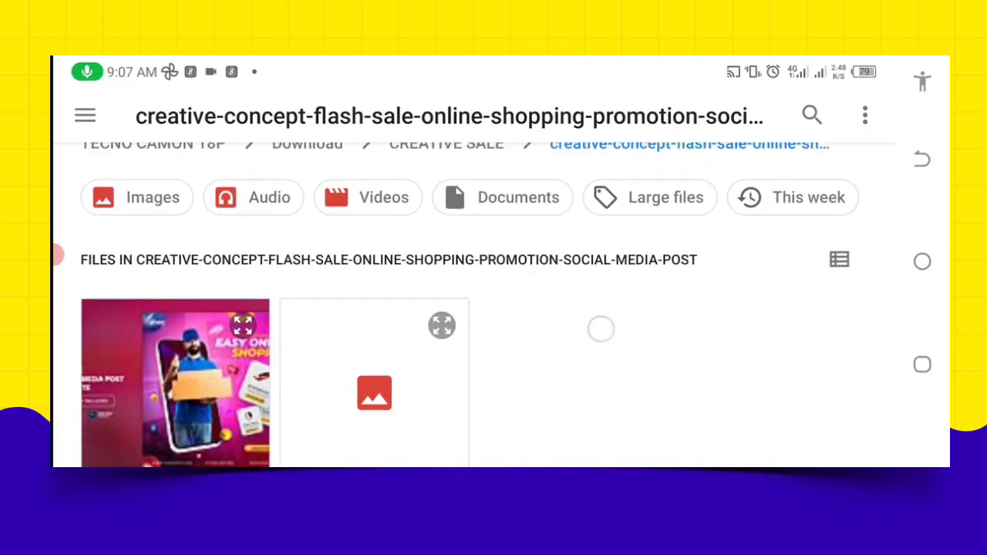
scroll(up, 3)
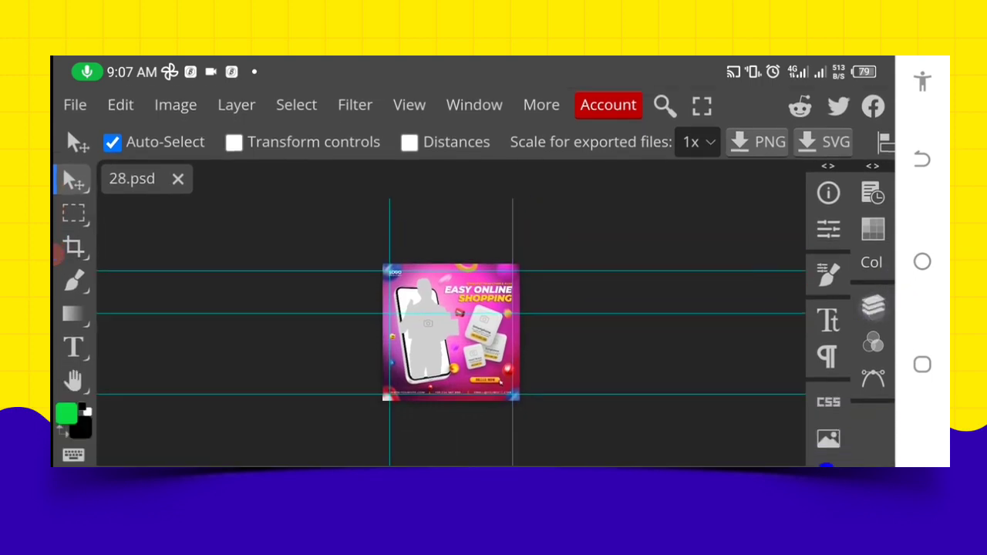
Expand Place your Image here and Main Image, open the smart object and start Open & Place.
click(874, 305)
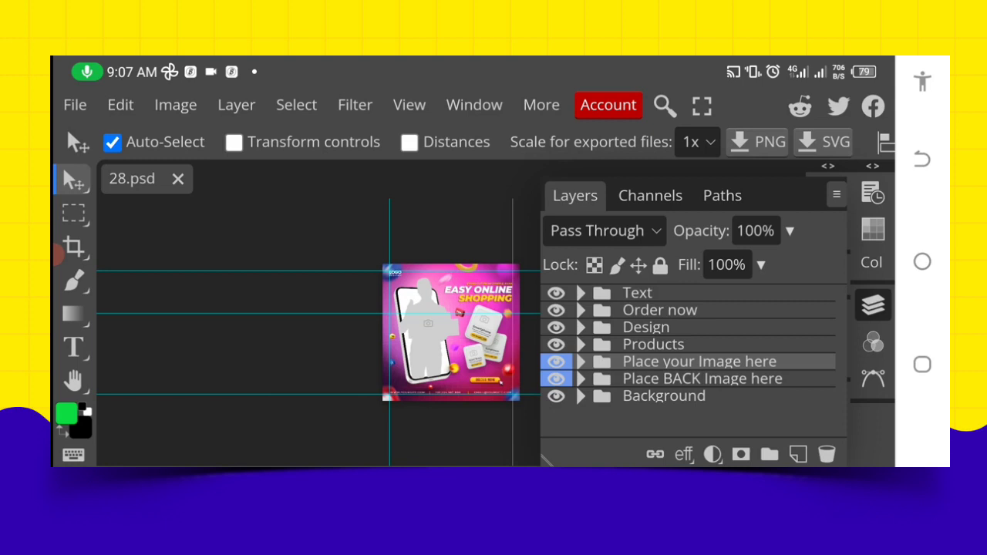
click(580, 361)
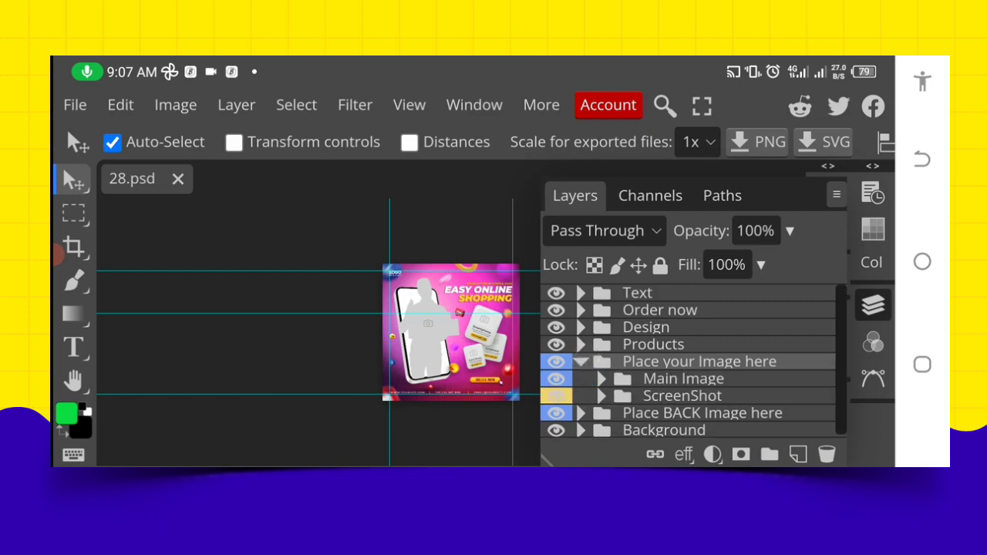
click(601, 378)
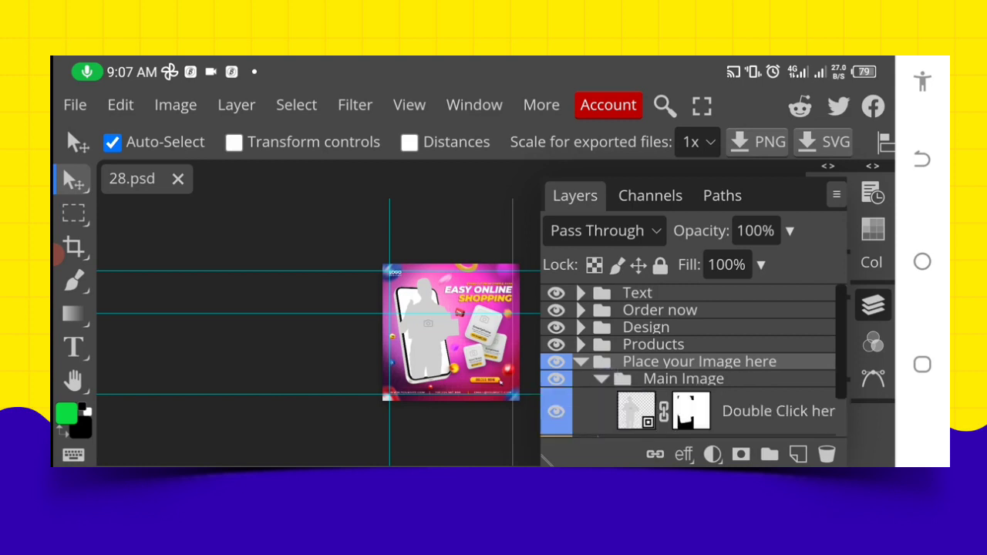
scroll(down, 3)
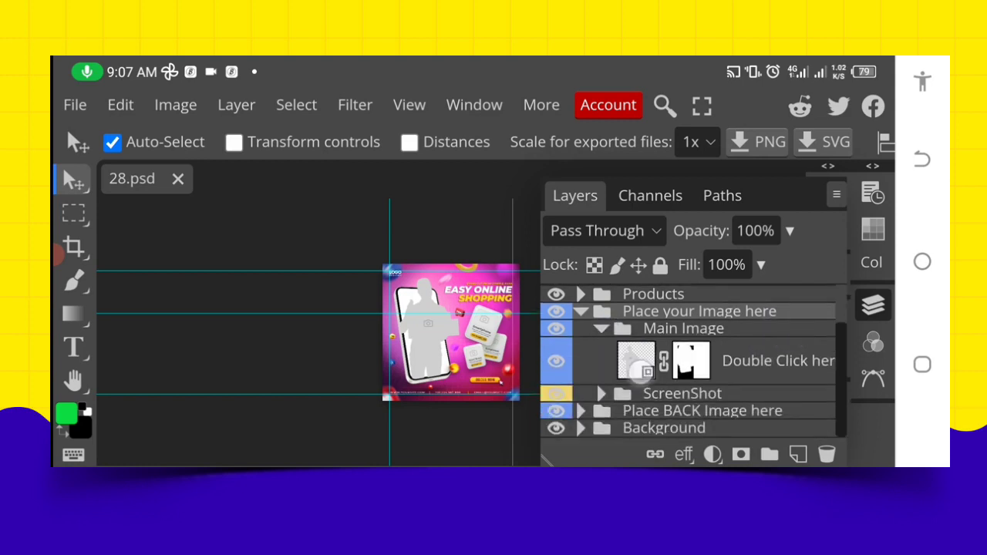
click(635, 361)
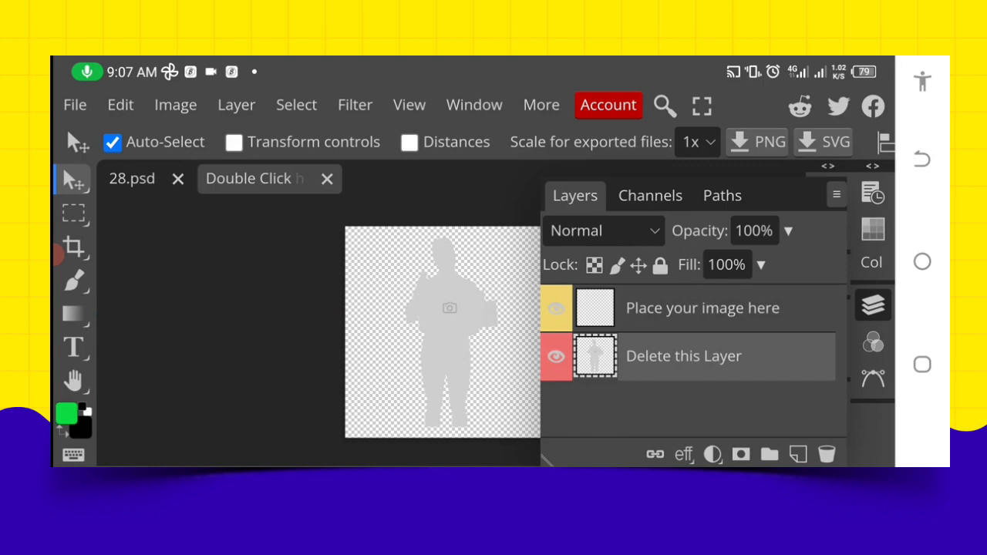
click(556, 356)
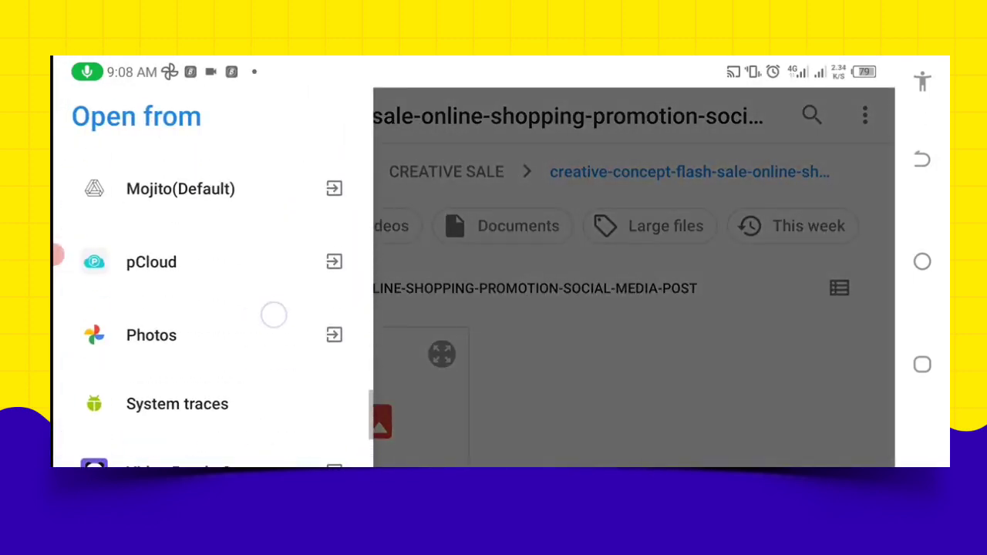
Place the man-in-red-with-boxes photo over the silhouette, confirm it and save the smart object.
click(151, 334)
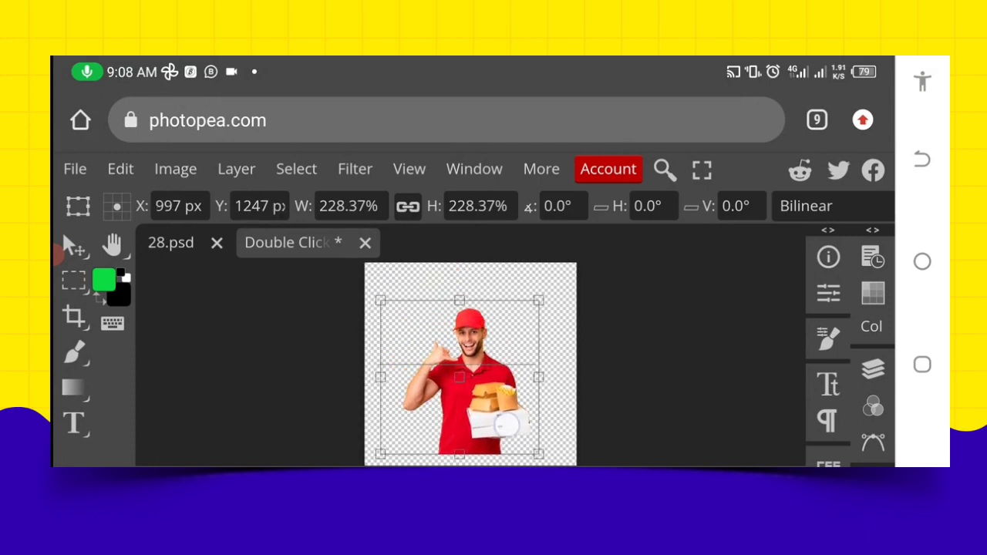
drag(470, 378, 461, 347)
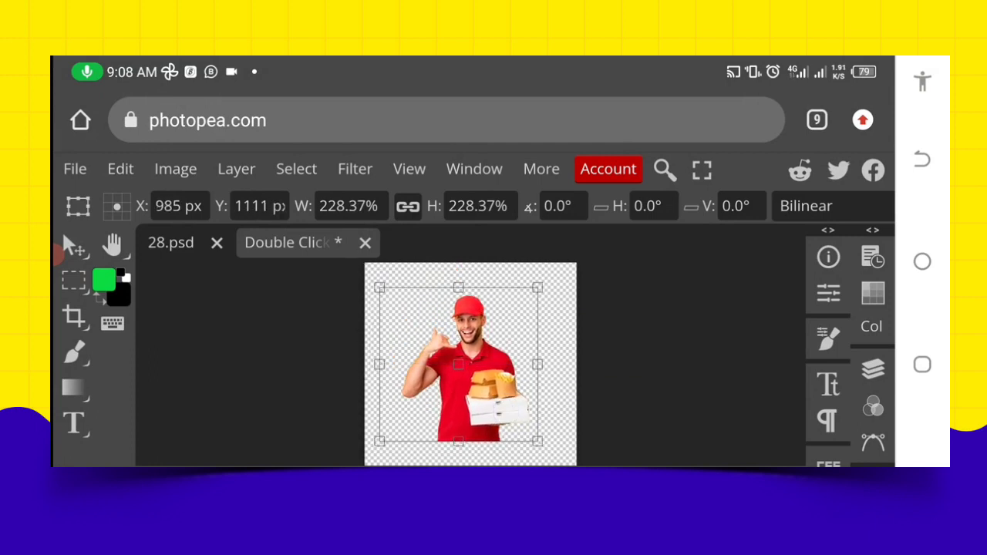
click(74, 168)
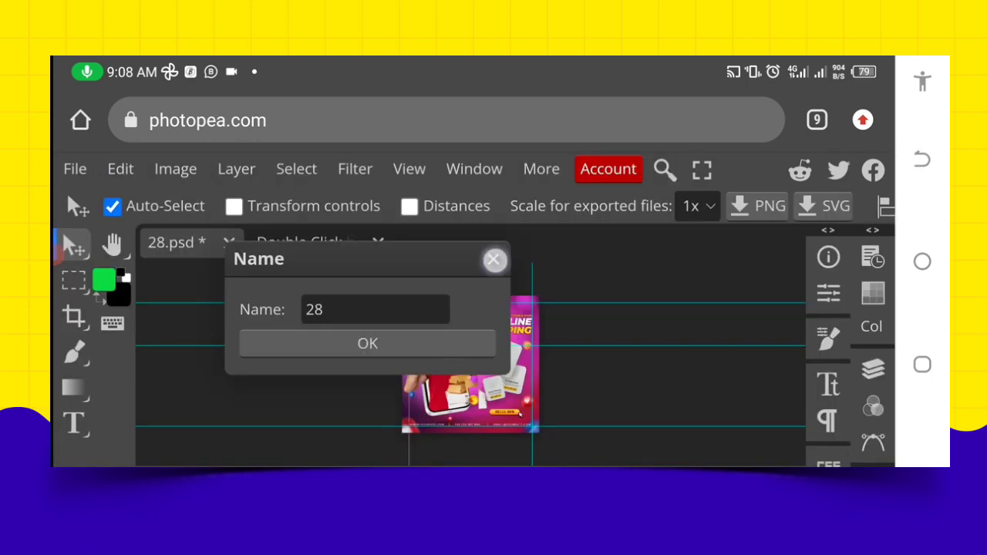
click(367, 343)
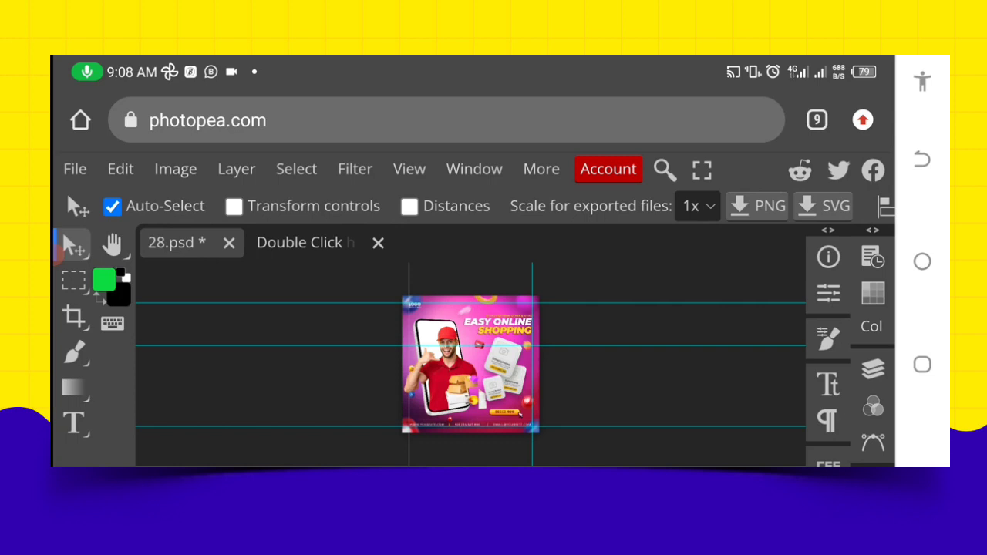
Expand the Products group and open one of its product smart objects.
click(873, 369)
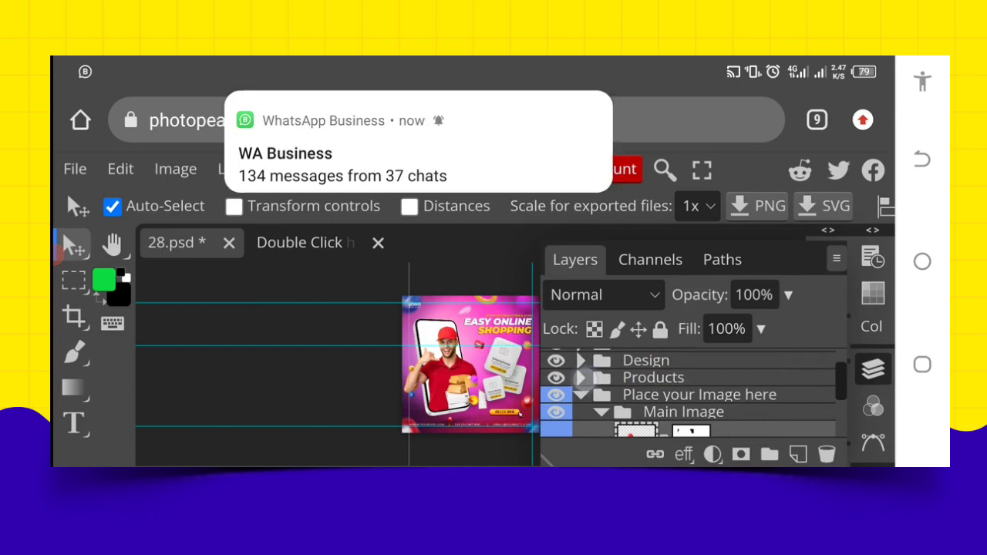
click(584, 376)
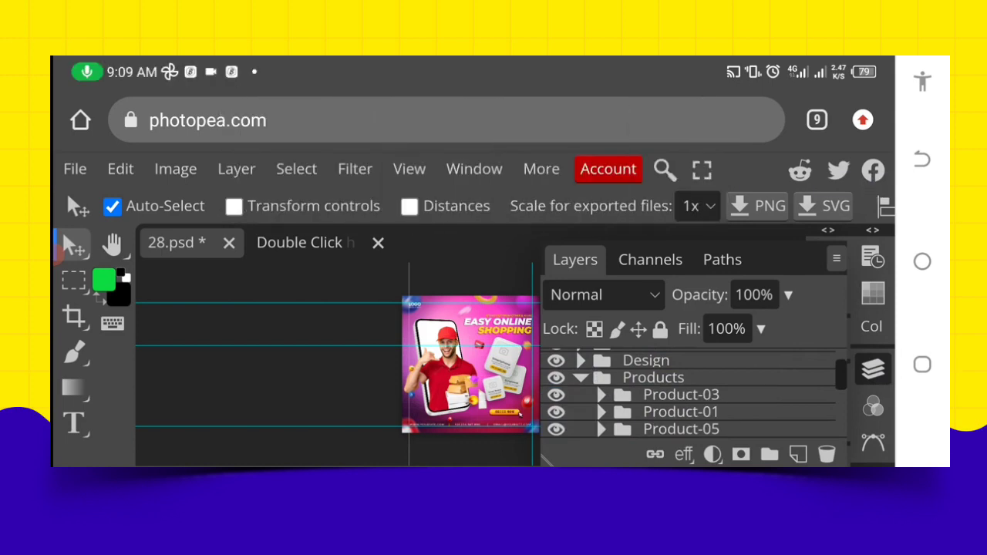
scroll(down, 3)
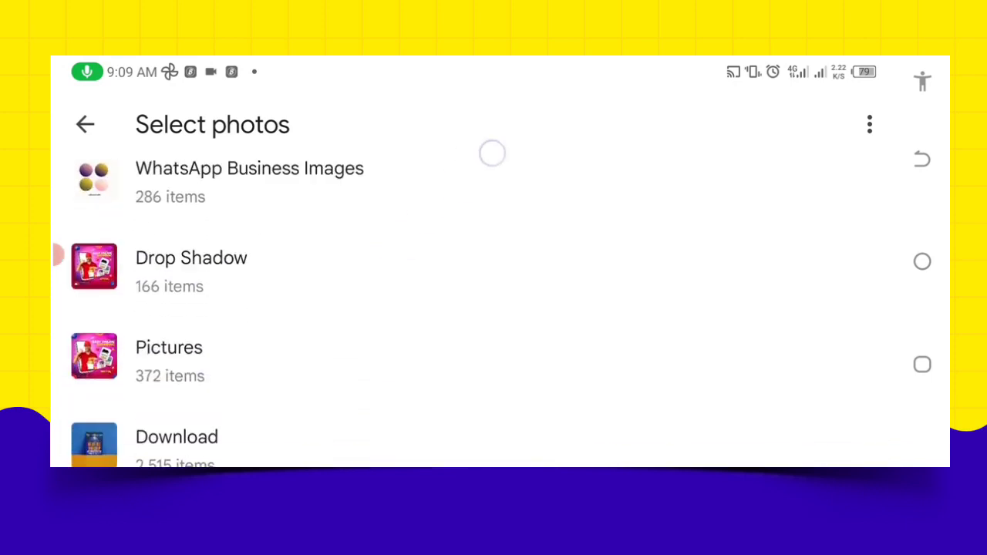
scroll(down, 3)
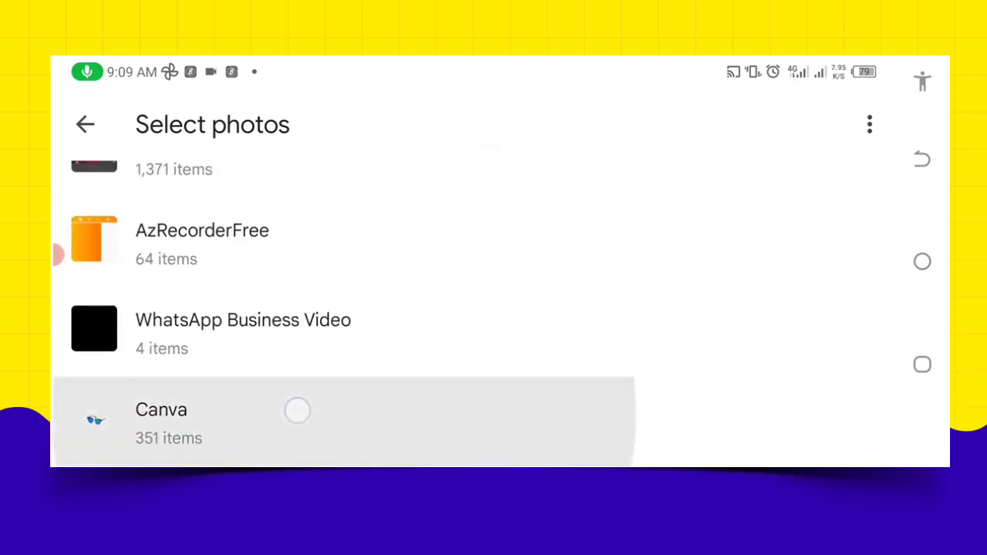
Place the pink smartwatch photo from the Canva album and save it into the template.
click(161, 410)
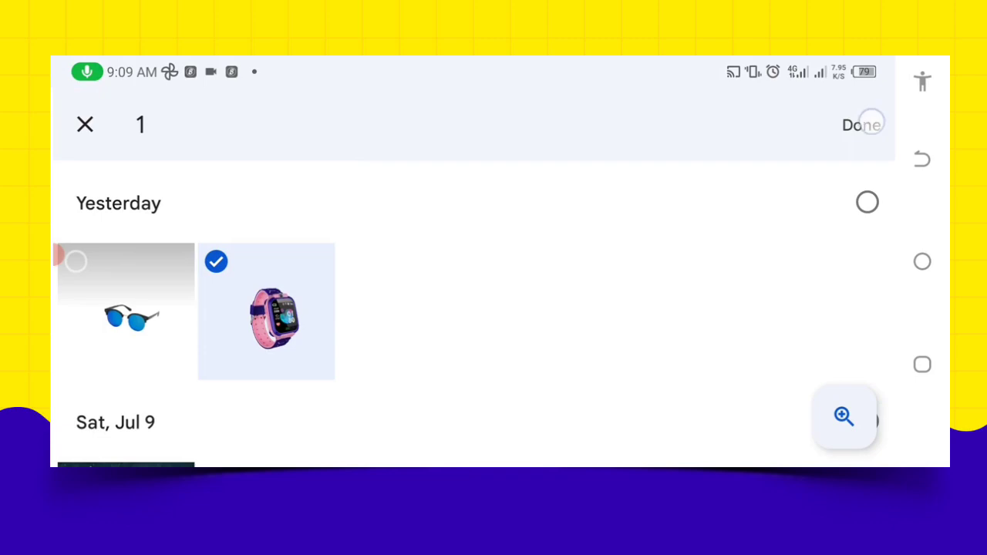
click(861, 123)
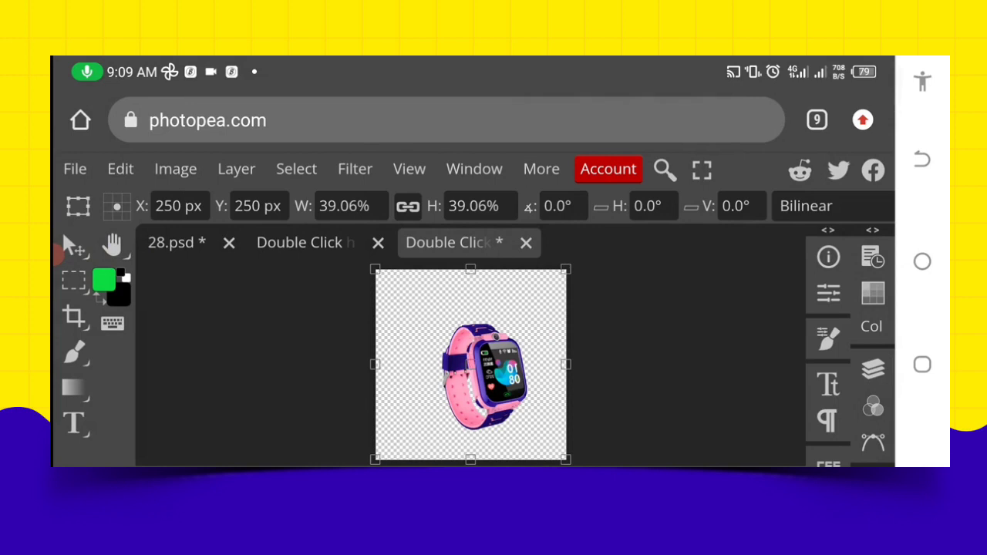
click(74, 168)
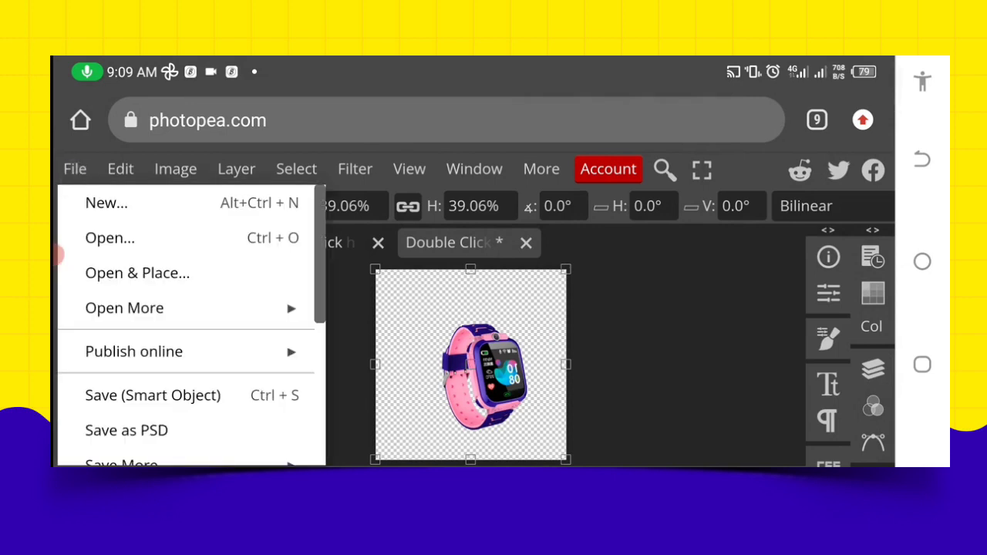
click(153, 395)
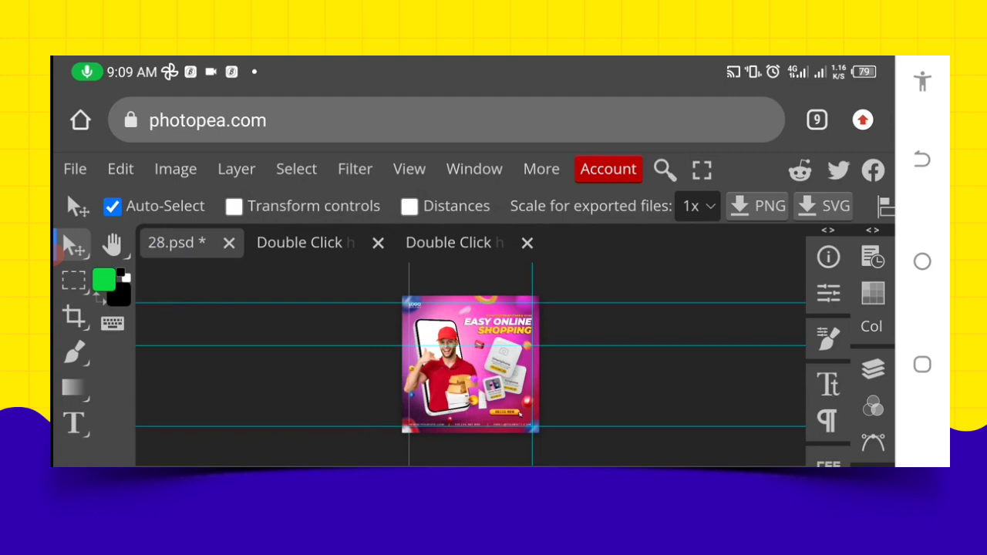
Open another product group's smart object and start Open & Place for a new photo.
click(873, 369)
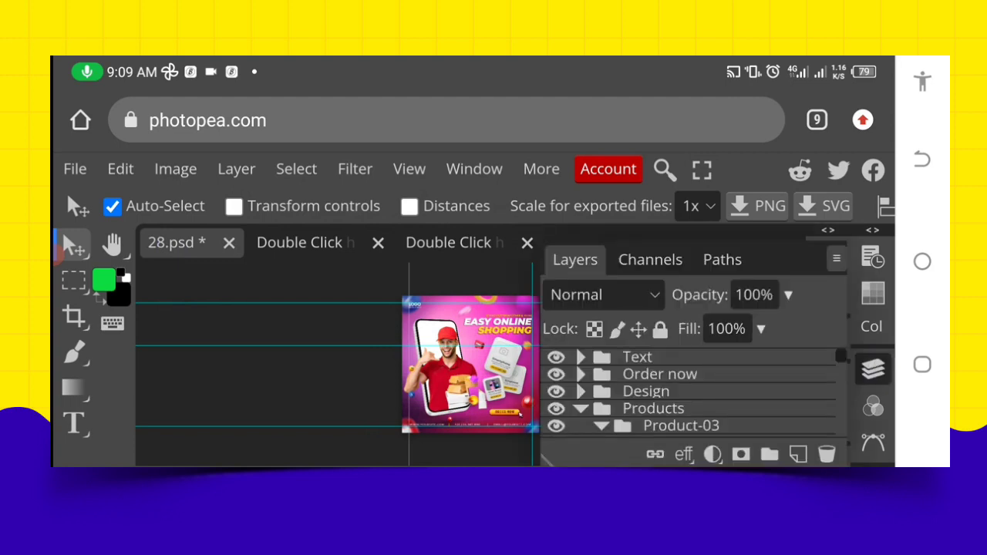
scroll(down, 3)
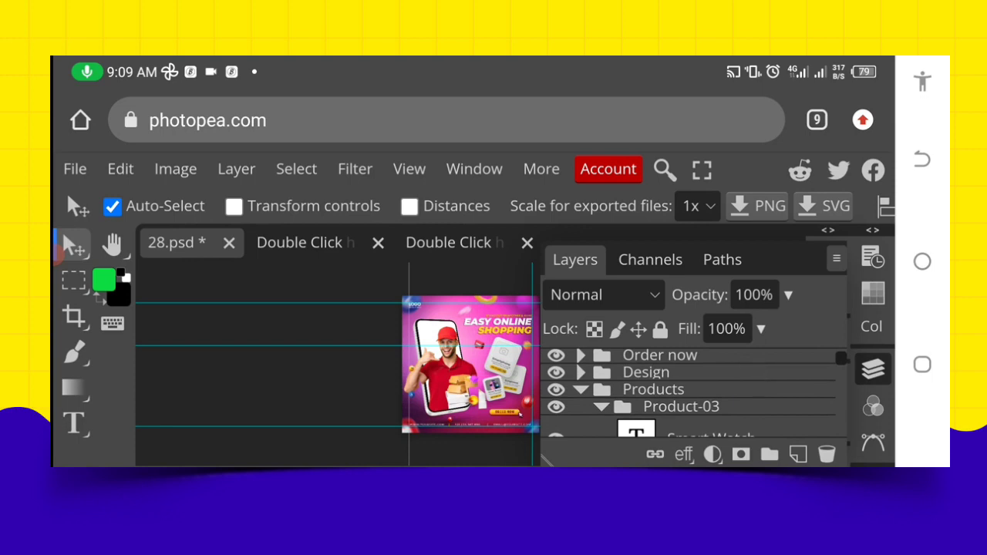
click(682, 372)
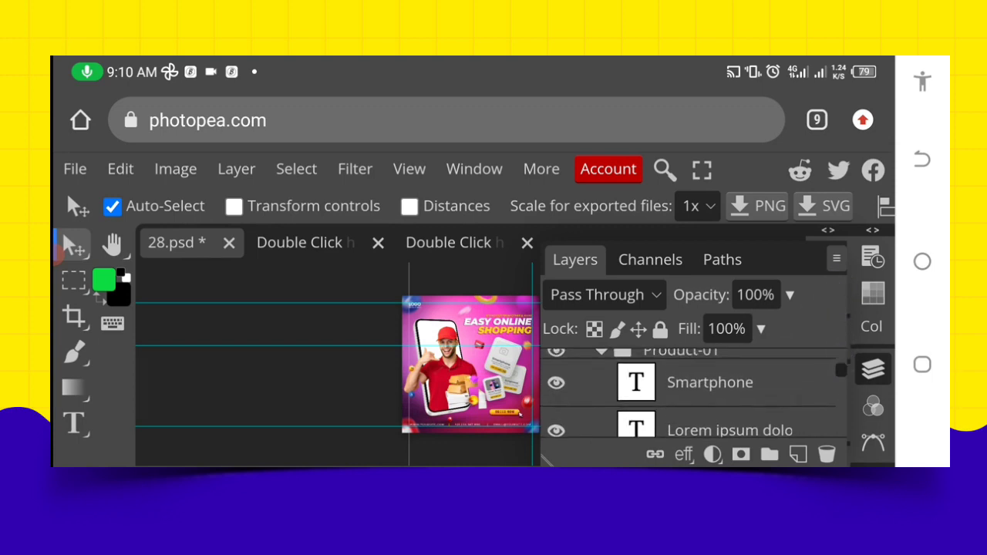
scroll(down, 3)
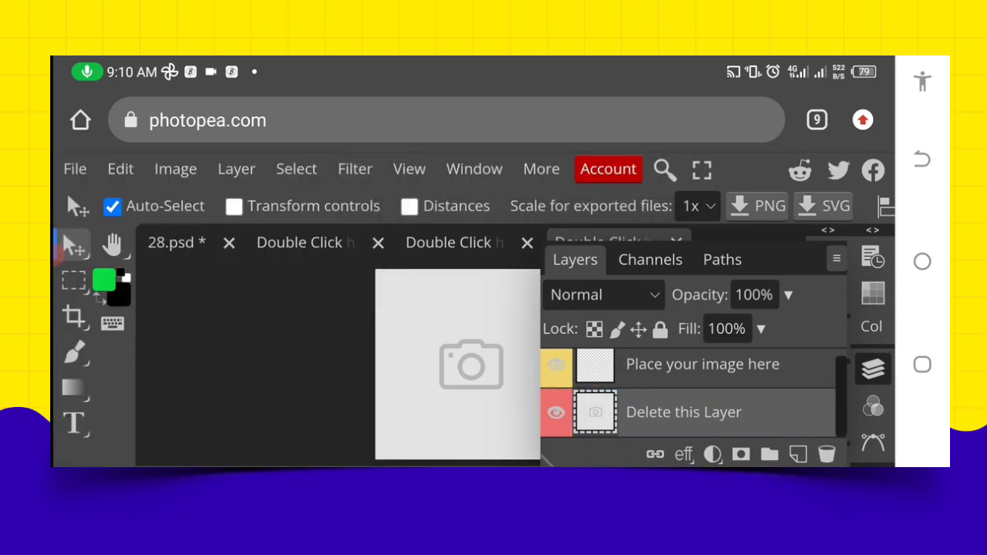
click(74, 168)
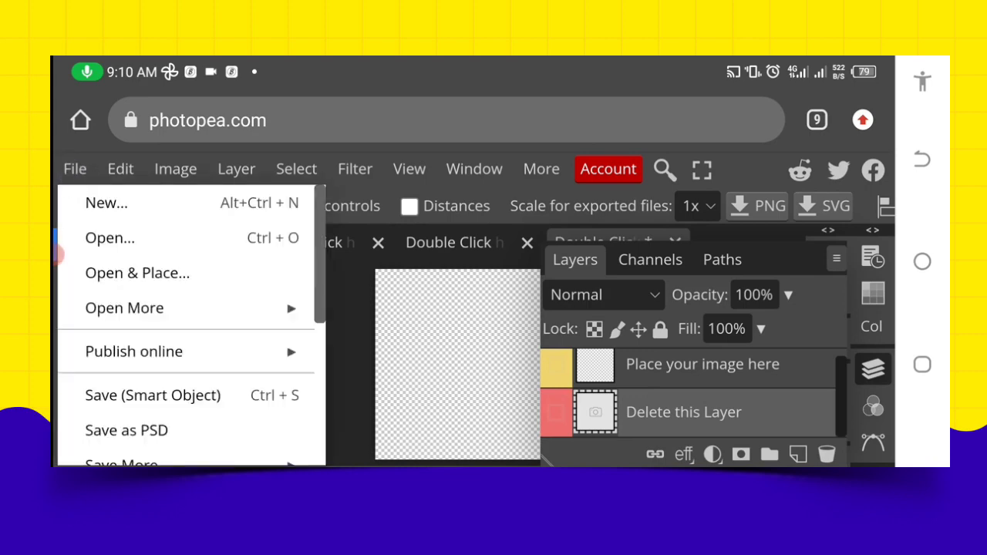
click(105, 202)
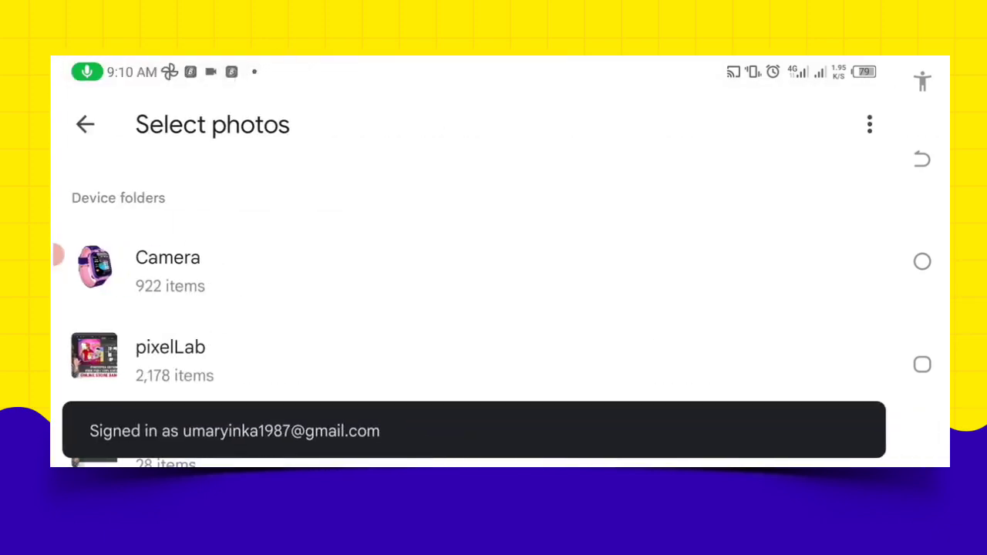
Choose the folding phone photo and save it back into 28.psd.
scroll(down, 3)
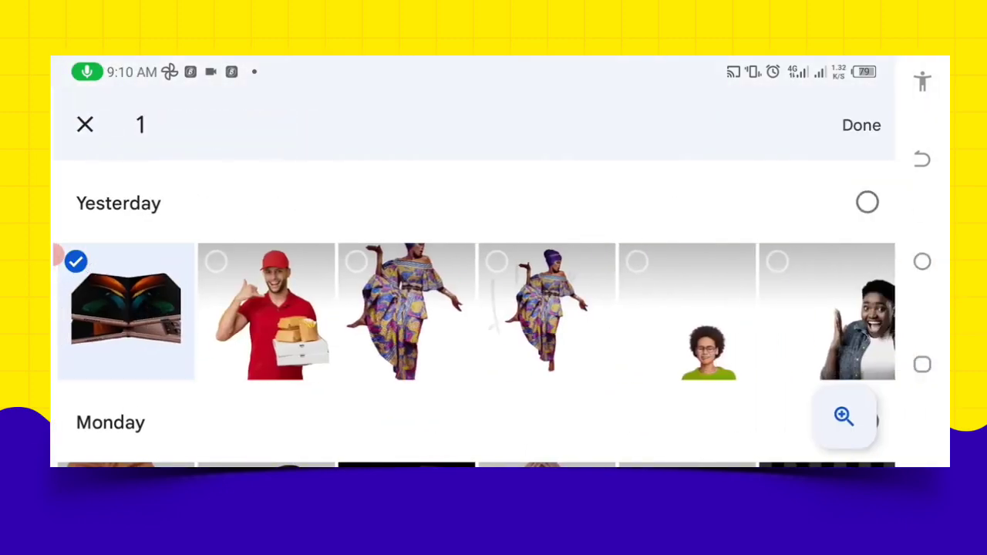
click(861, 125)
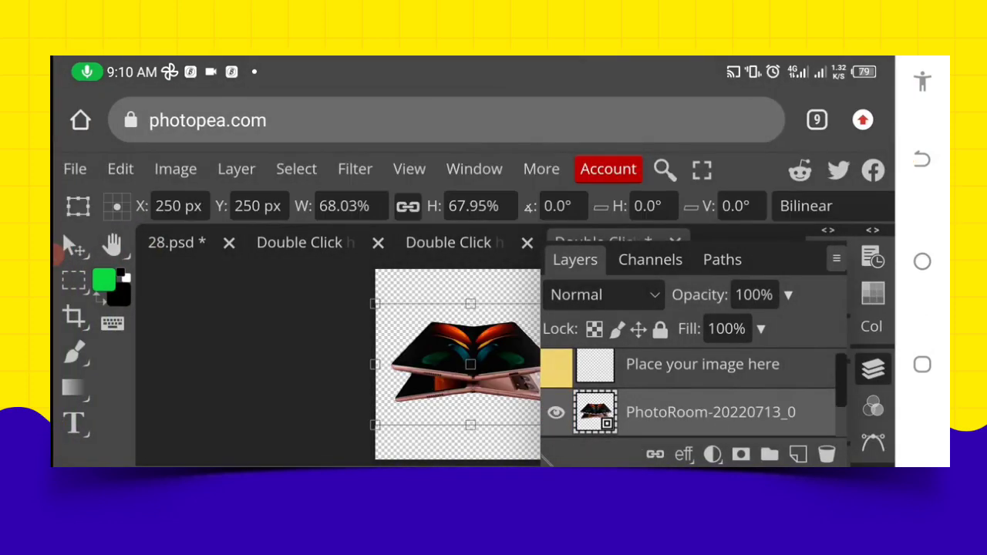
click(74, 168)
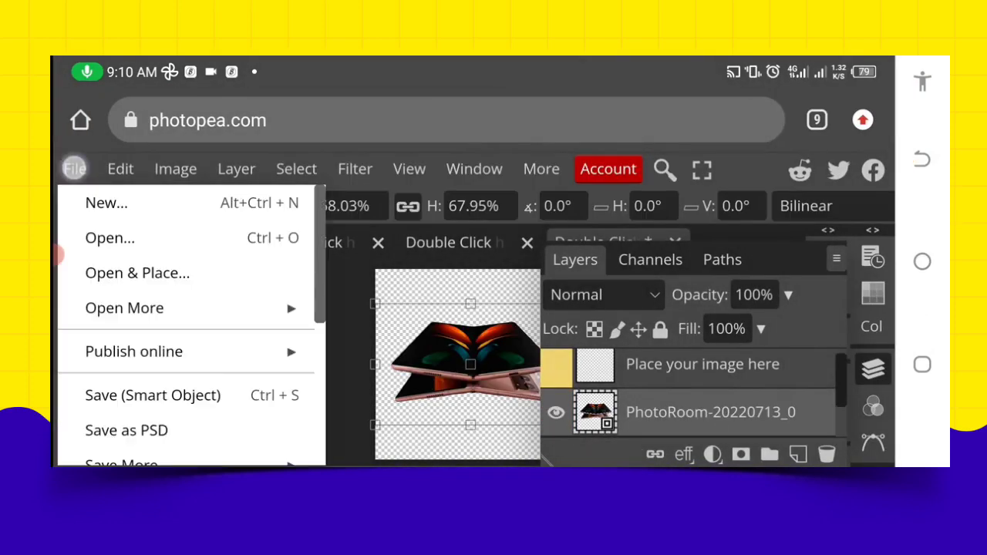
click(151, 395)
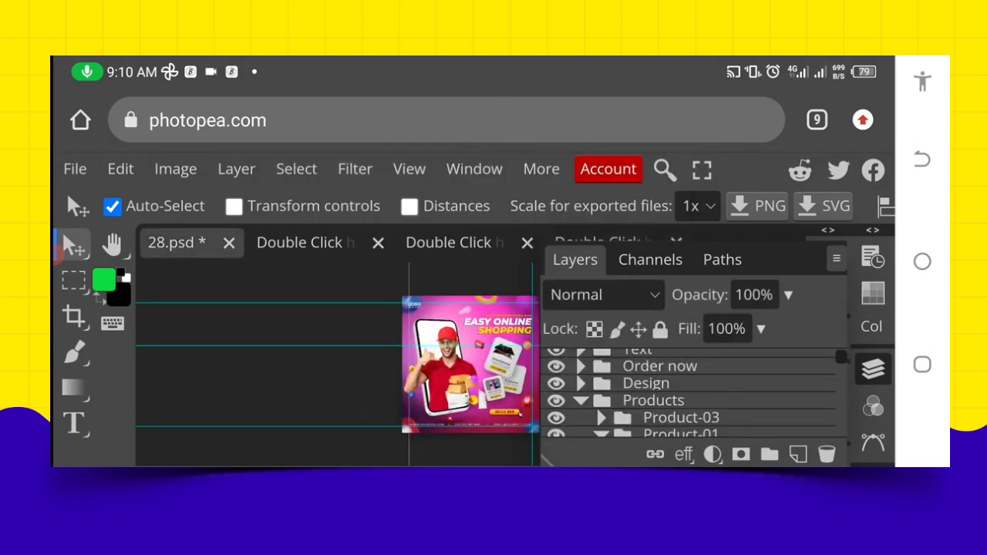
Open the 'Double Click here' product smart object and pick the blue sunglasses photo from Photos.
scroll(down, 3)
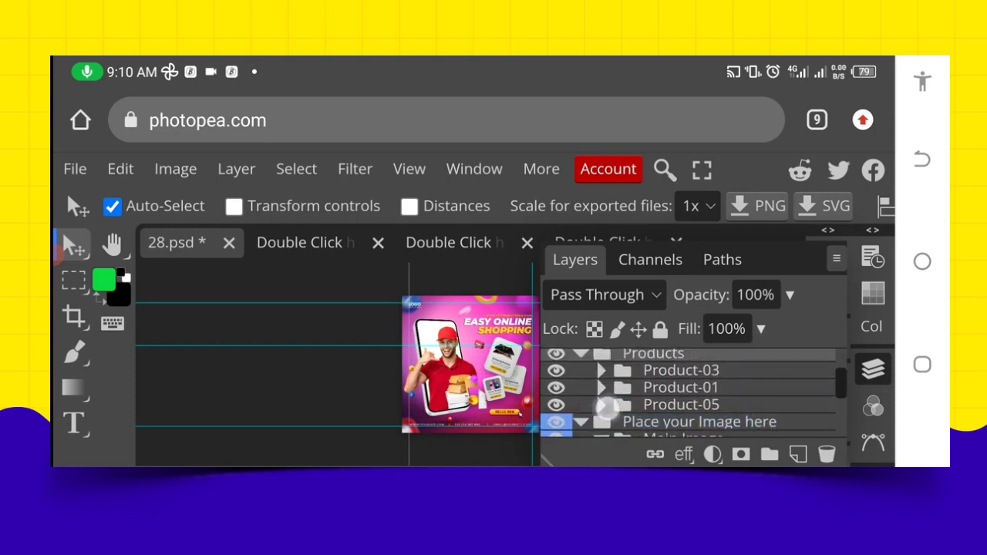
scroll(down, 3)
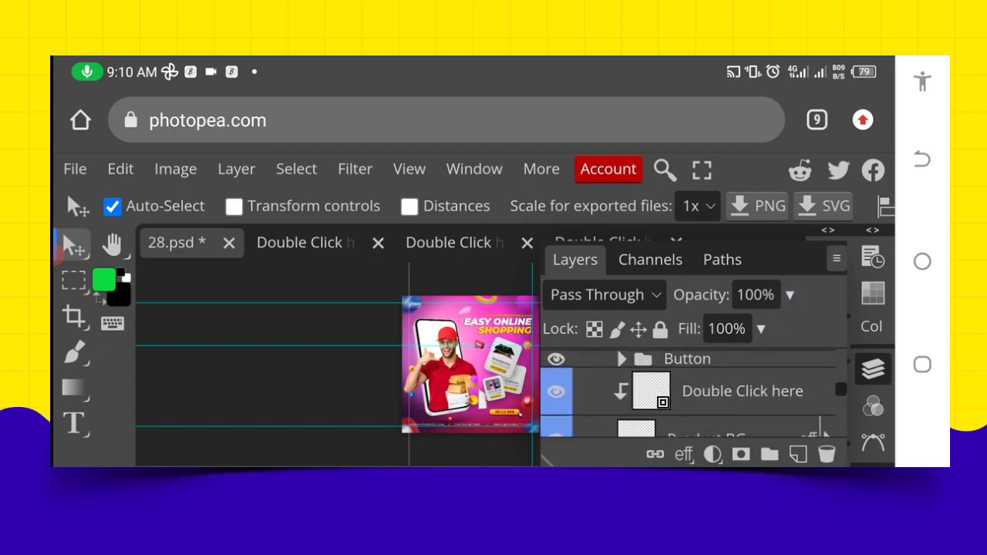
double_click(741, 391)
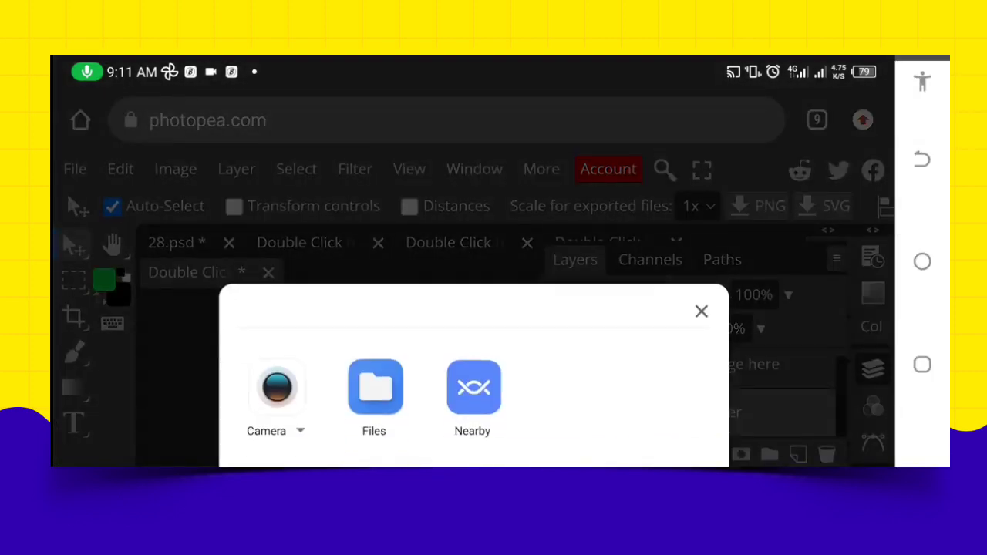
click(373, 389)
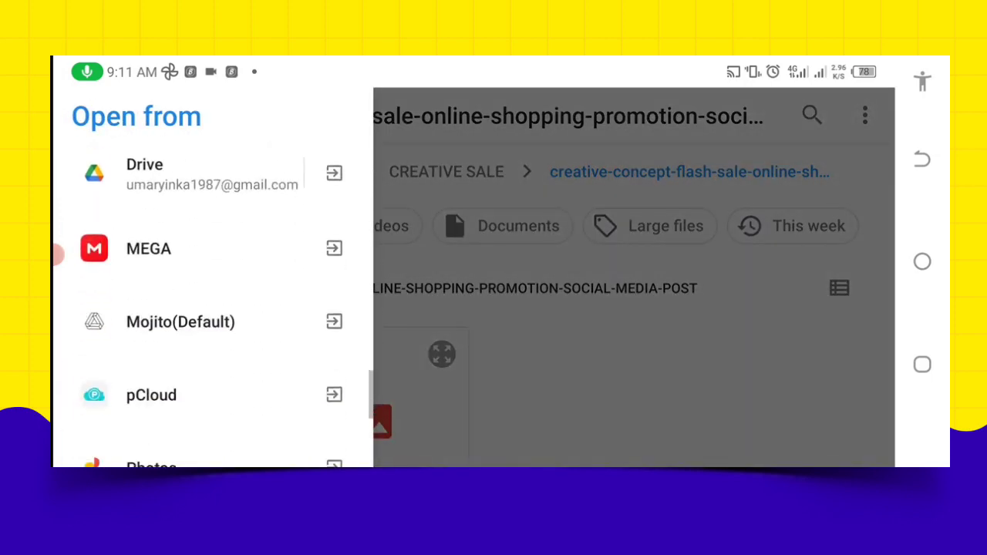
scroll(down, 3)
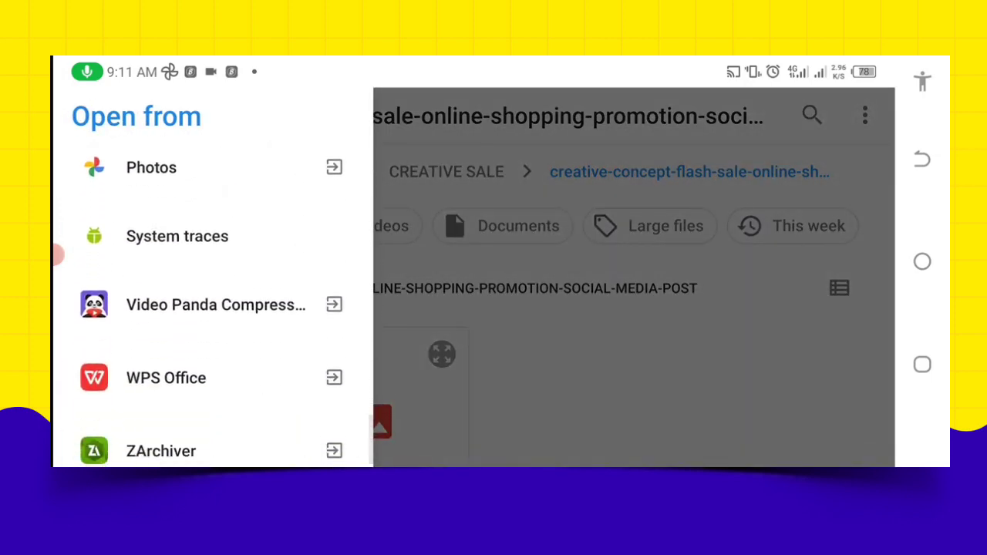
click(151, 167)
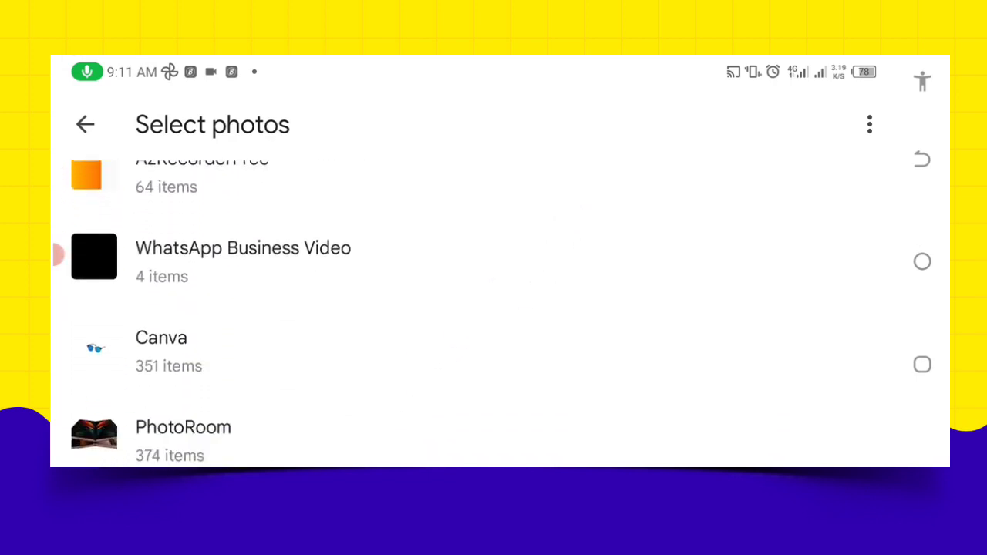
scroll(up, 3)
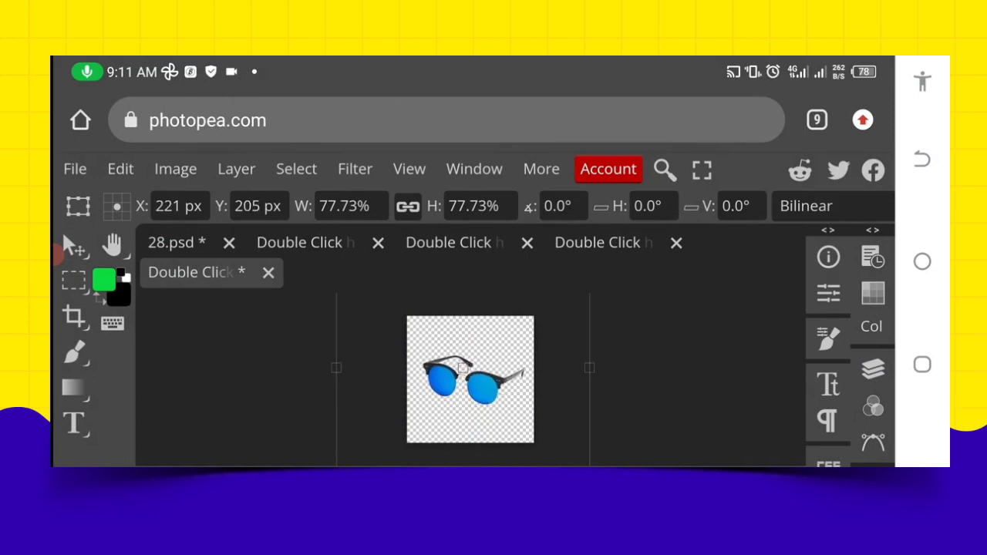
Save the sunglasses photo back into the template and return to the layers list.
click(74, 168)
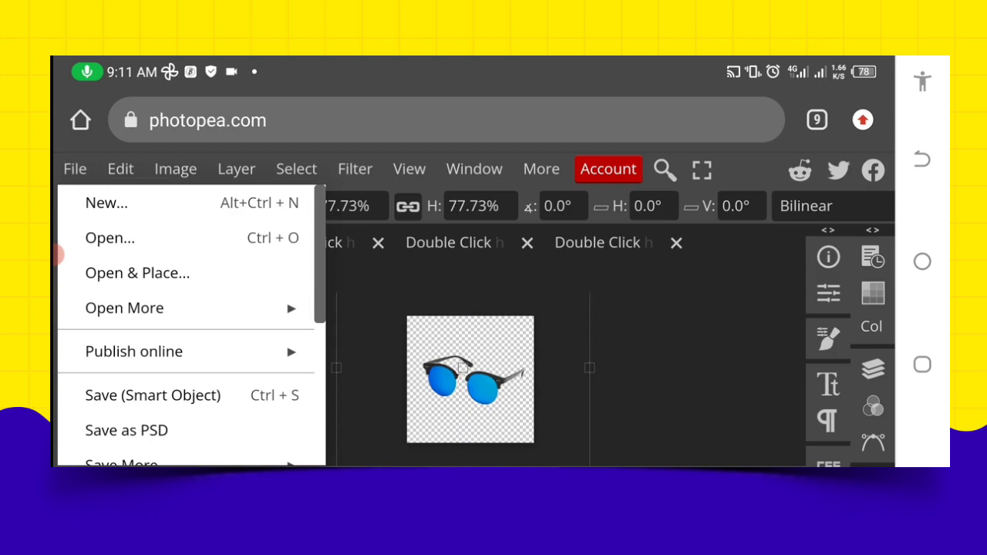
click(152, 395)
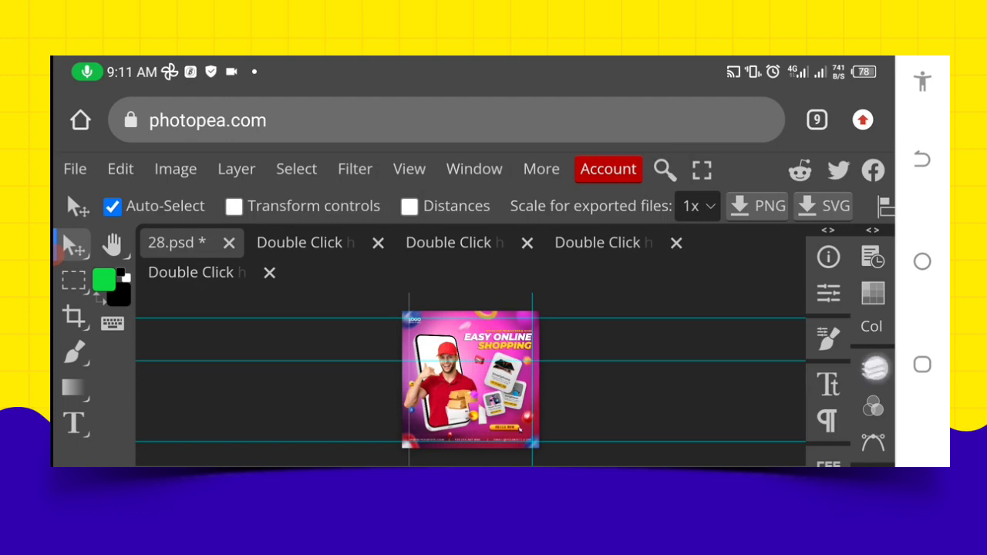
click(874, 367)
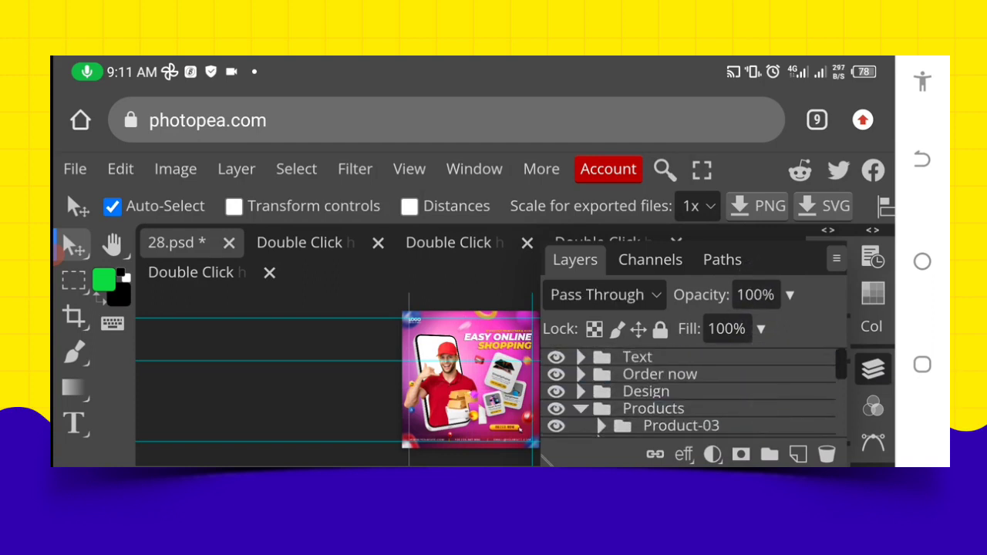
Expand the Text group and type new wording into one of its text layers.
click(559, 356)
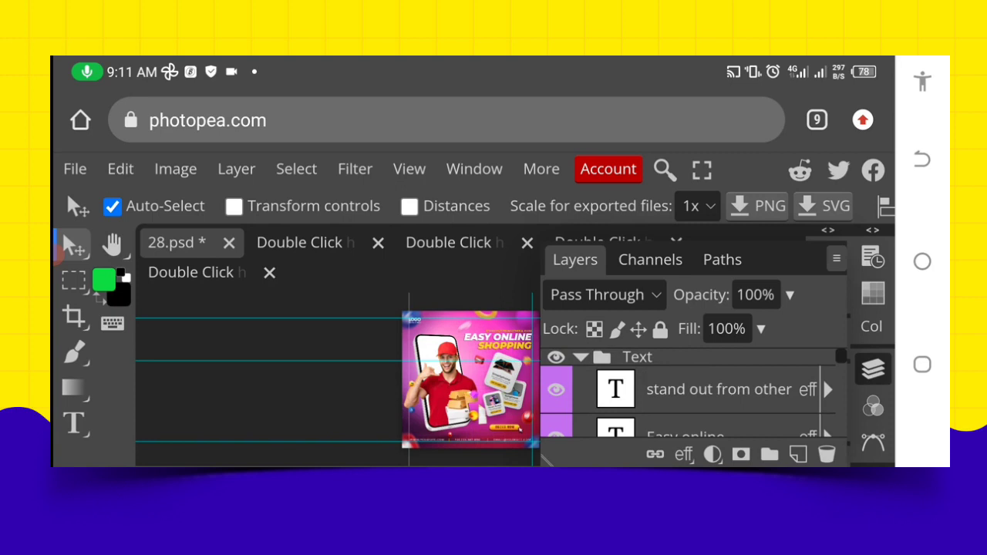
scroll(down, 3)
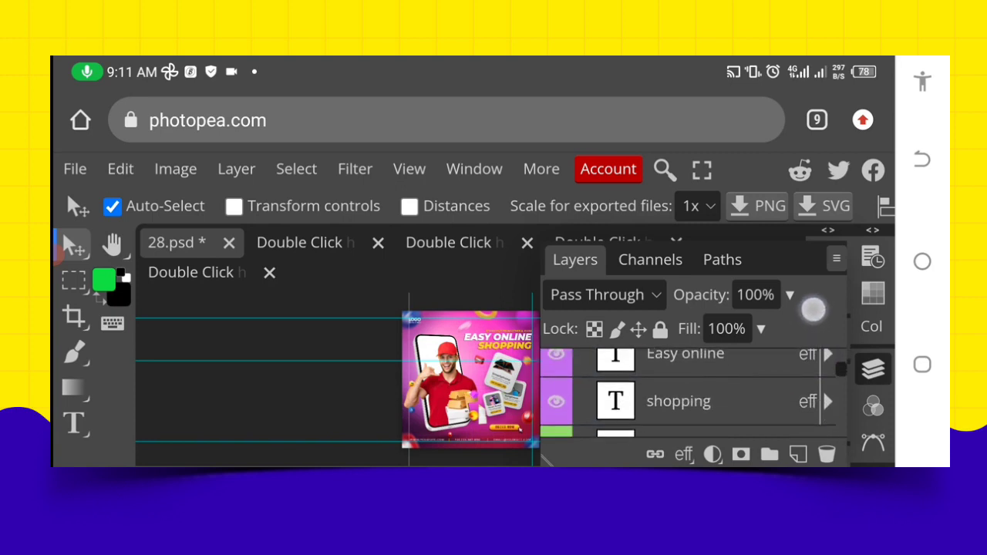
scroll(down, 3)
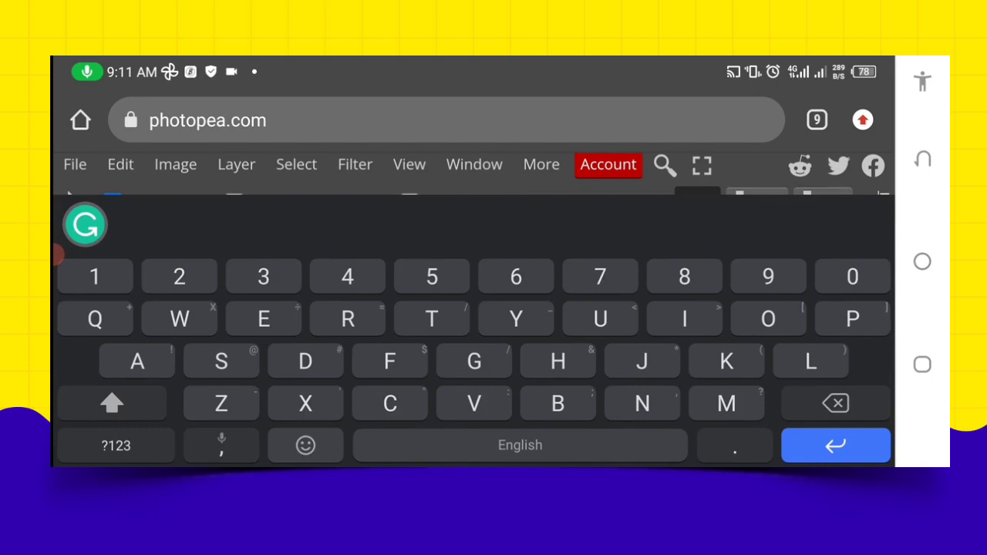
click(179, 318)
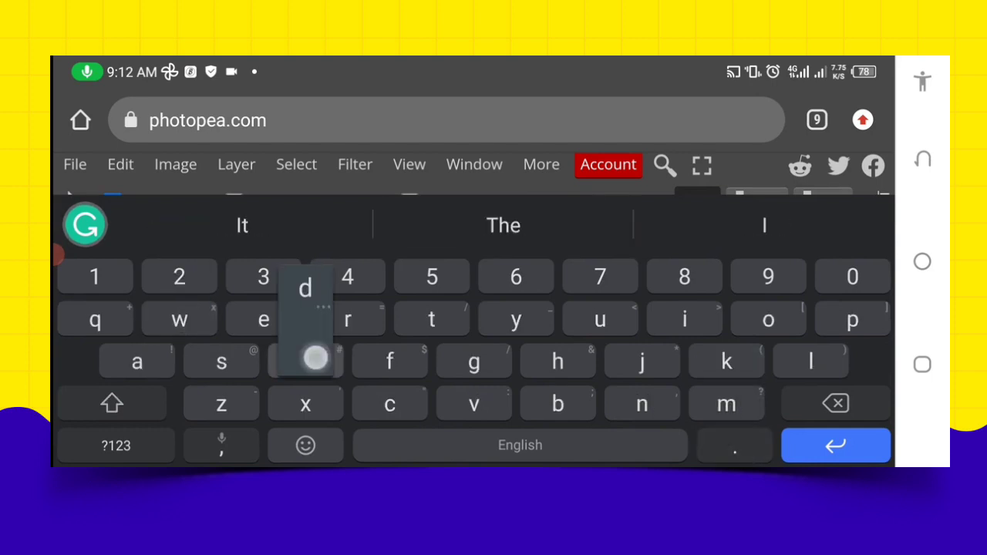
click(473, 361)
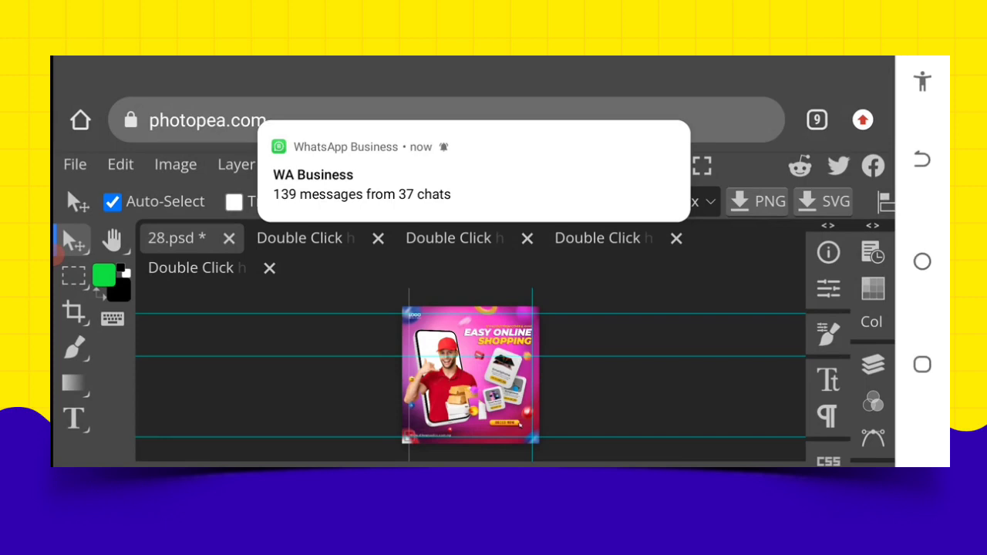
click(873, 364)
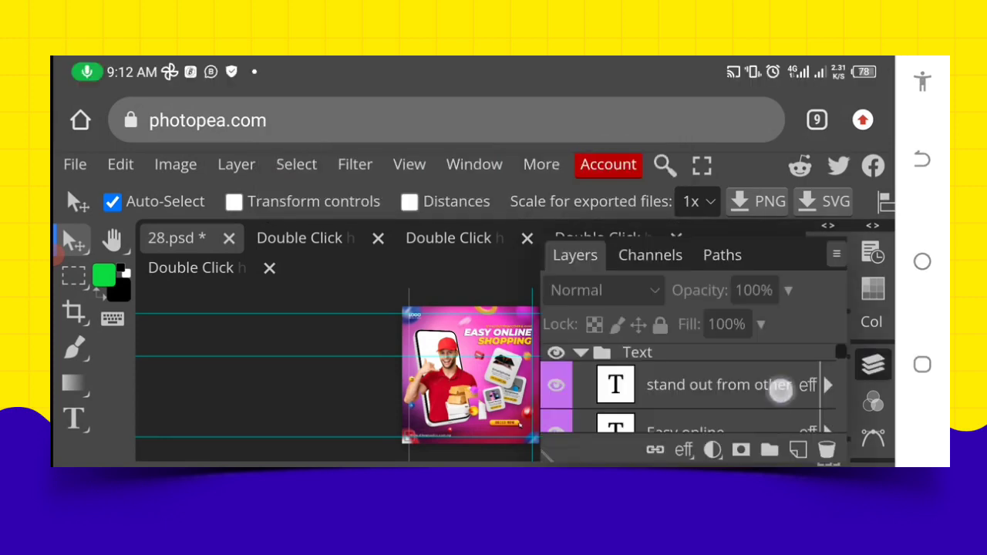
scroll(down, 3)
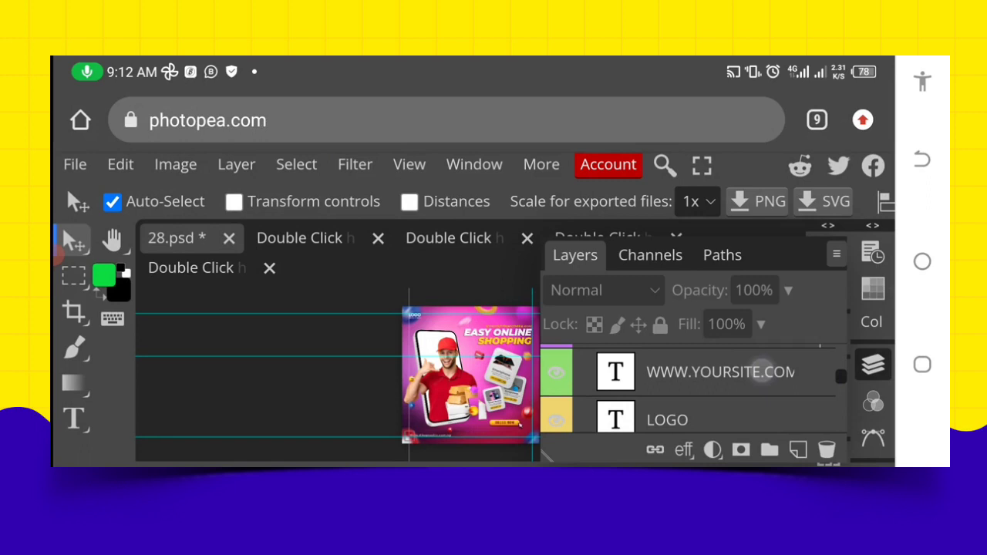
click(702, 372)
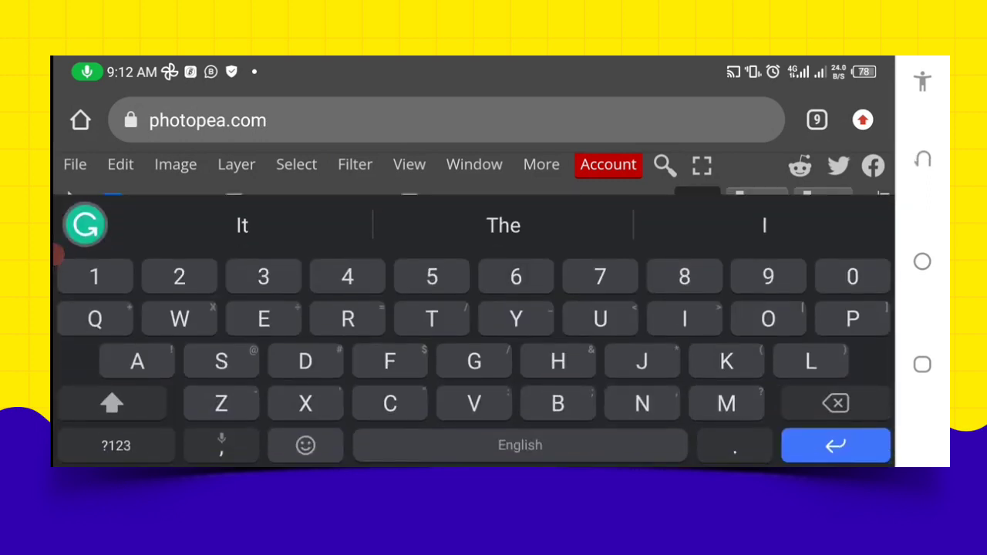
click(836, 403)
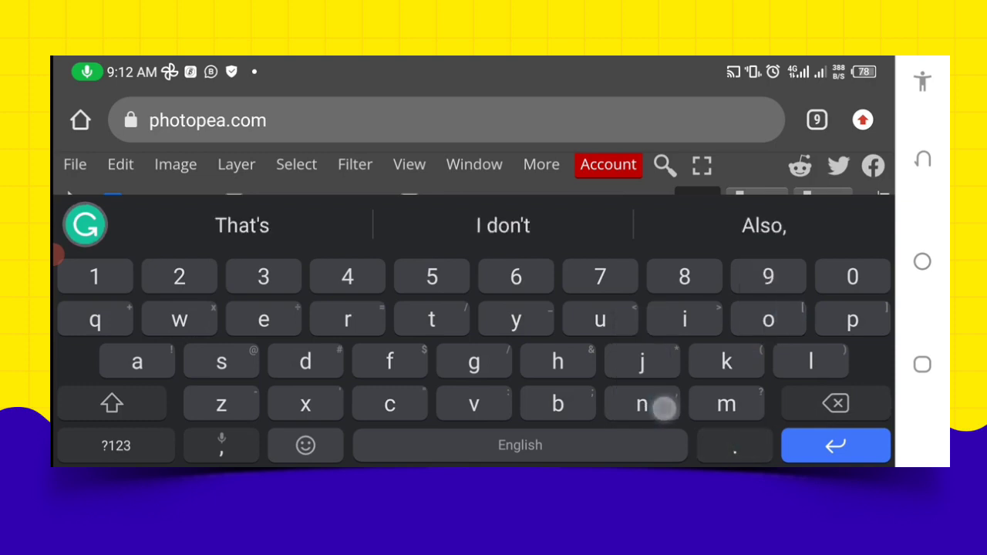
click(221, 361)
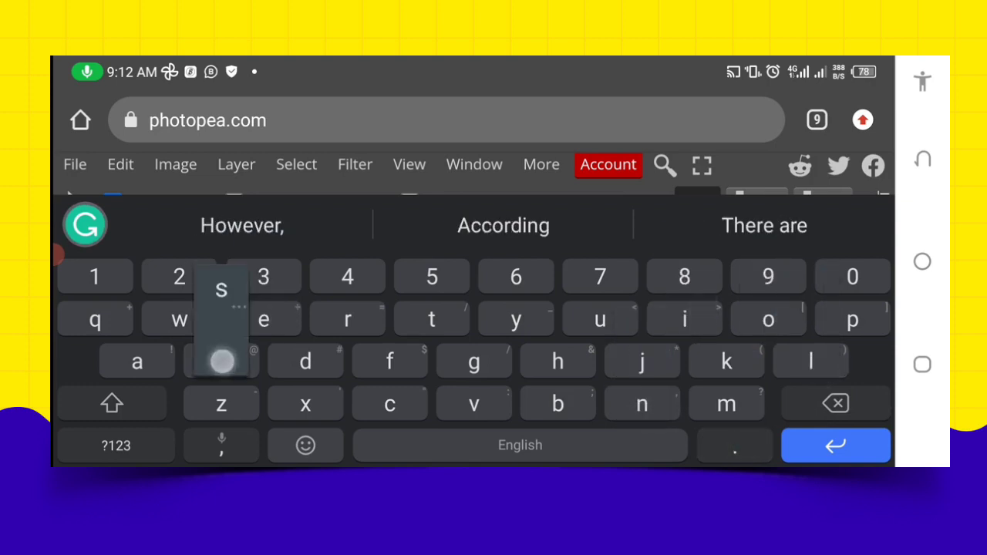
click(220, 361)
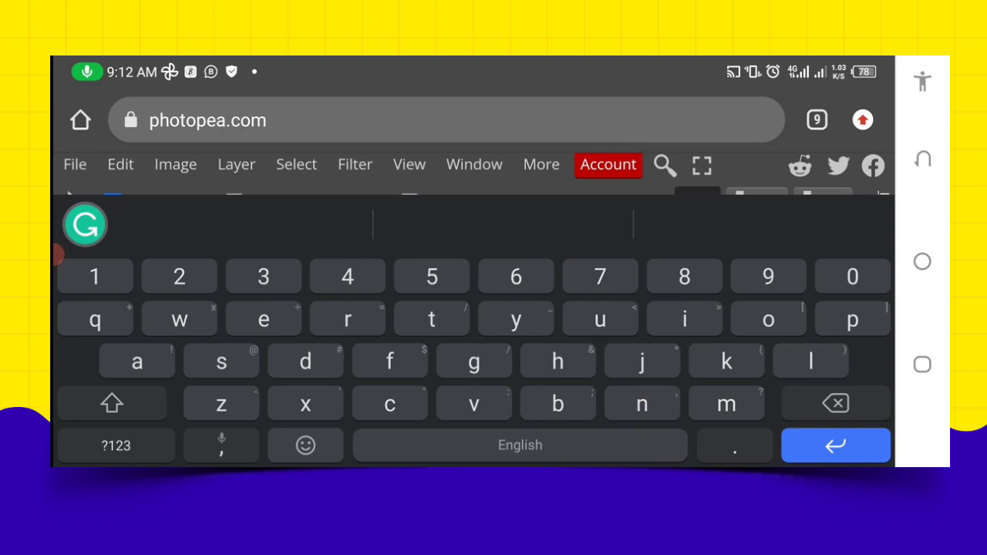
click(835, 403)
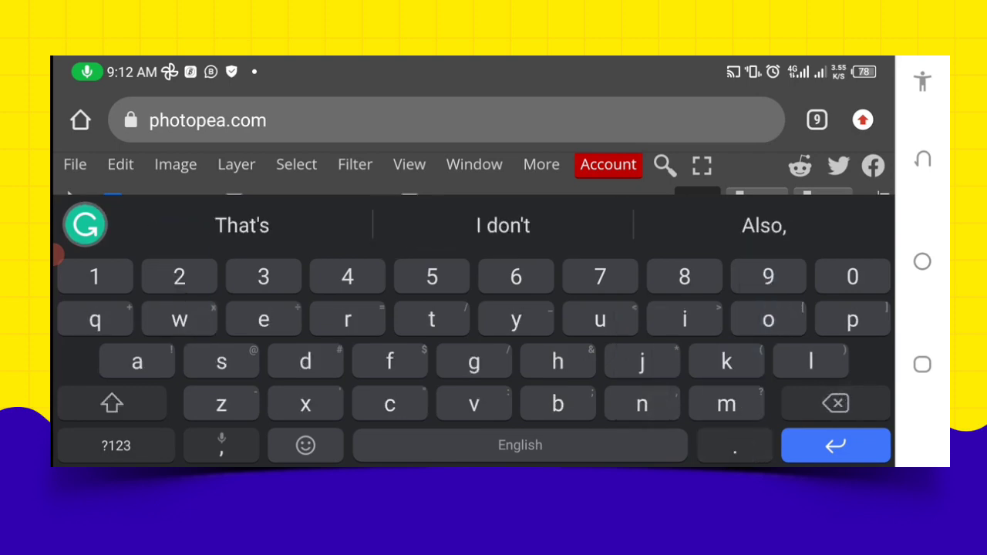
click(262, 317)
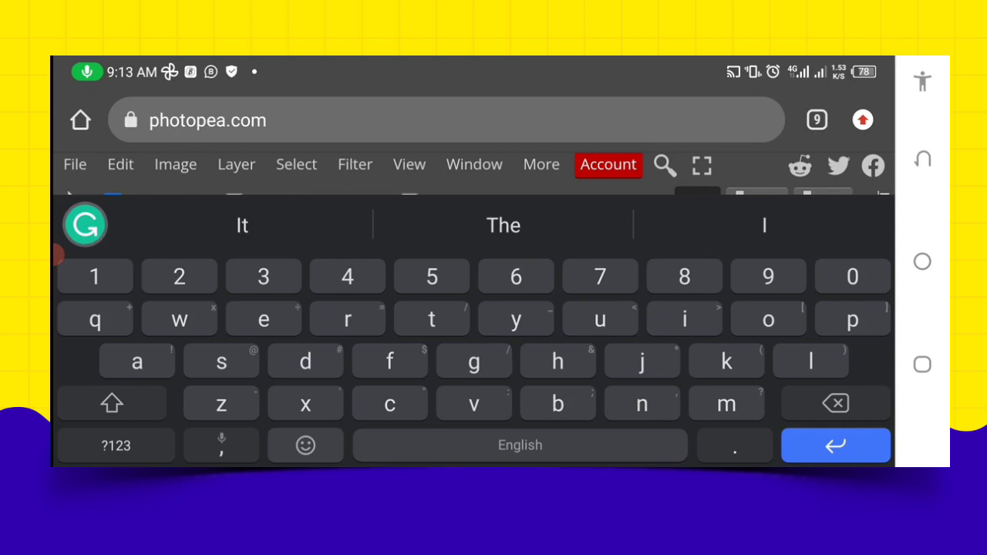
click(85, 225)
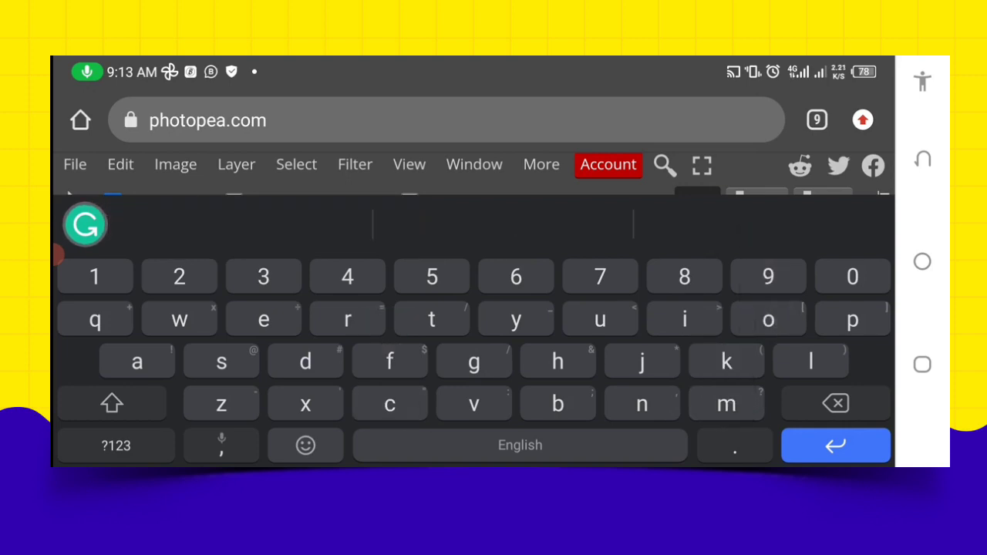
click(111, 404)
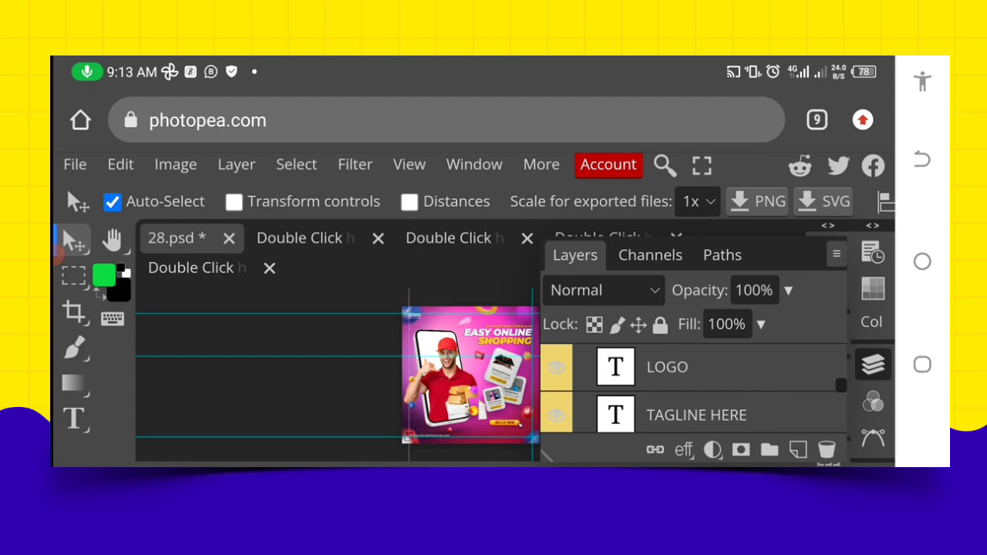
Hide the layers list to view the canvas, then bring it back at the Text group.
click(557, 414)
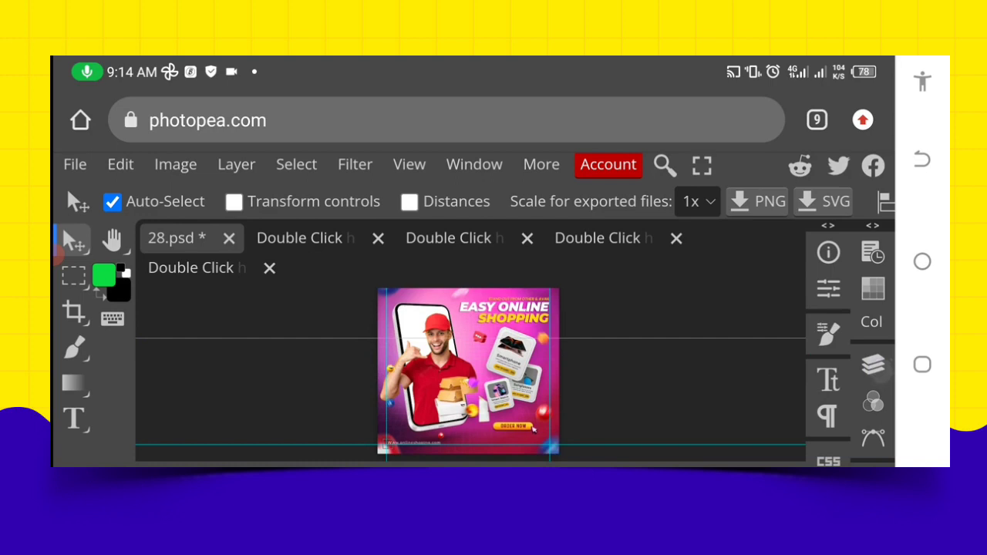
click(873, 364)
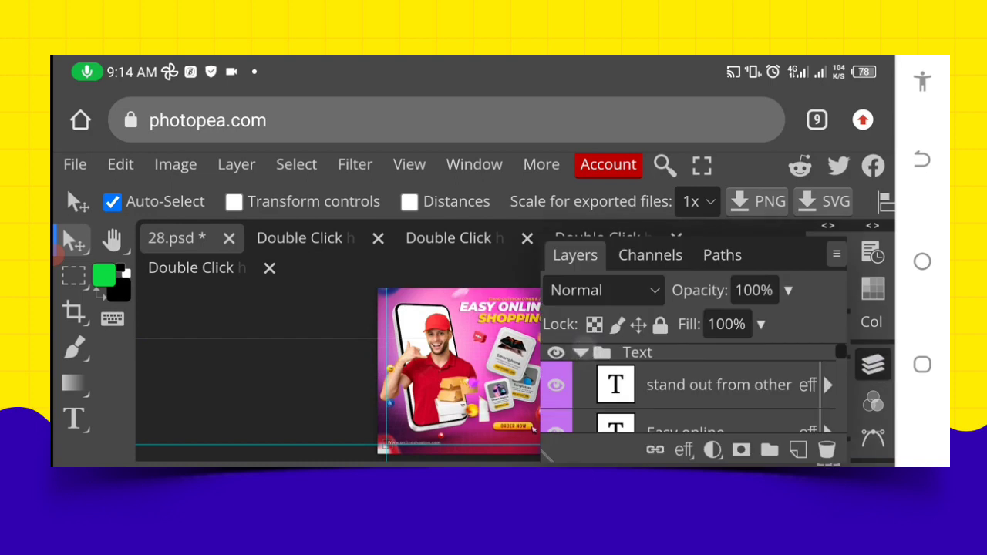
Select the Text group and scroll to the text layer to be rewritten.
click(605, 290)
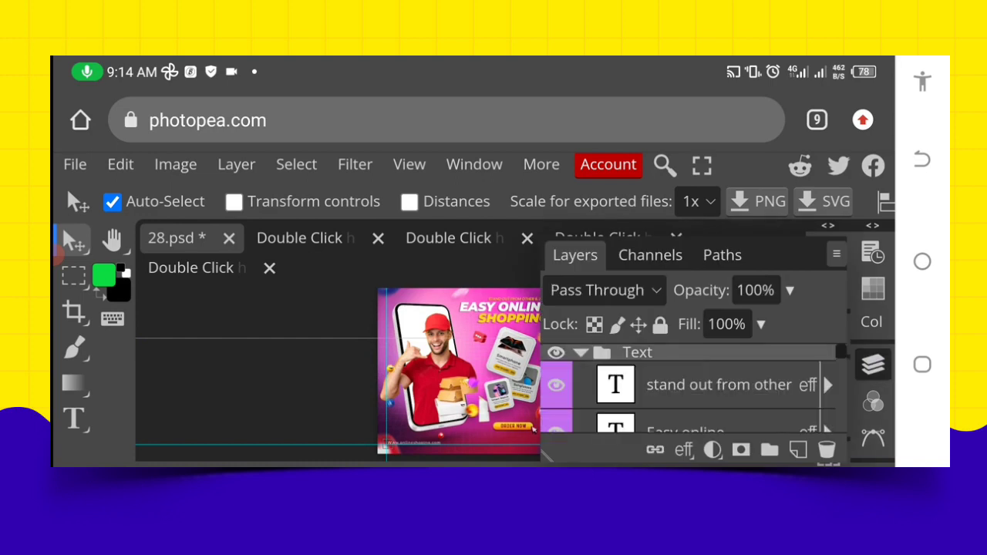
scroll(down, 3)
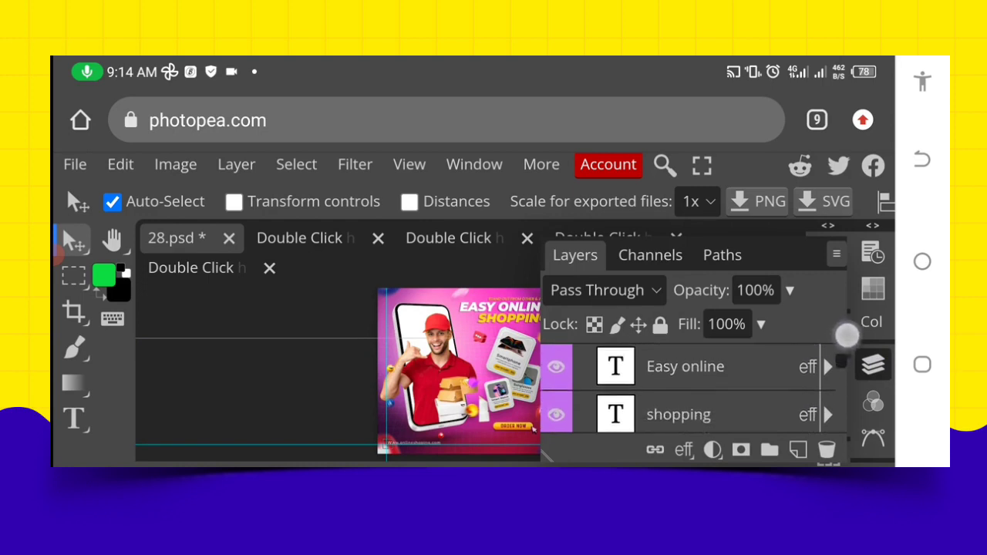
scroll(down, 3)
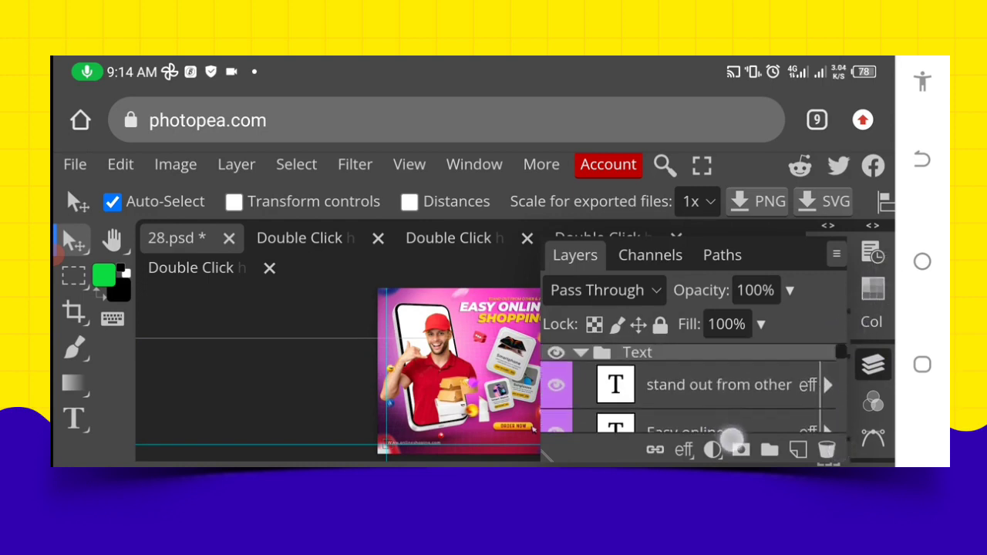
scroll(down, 3)
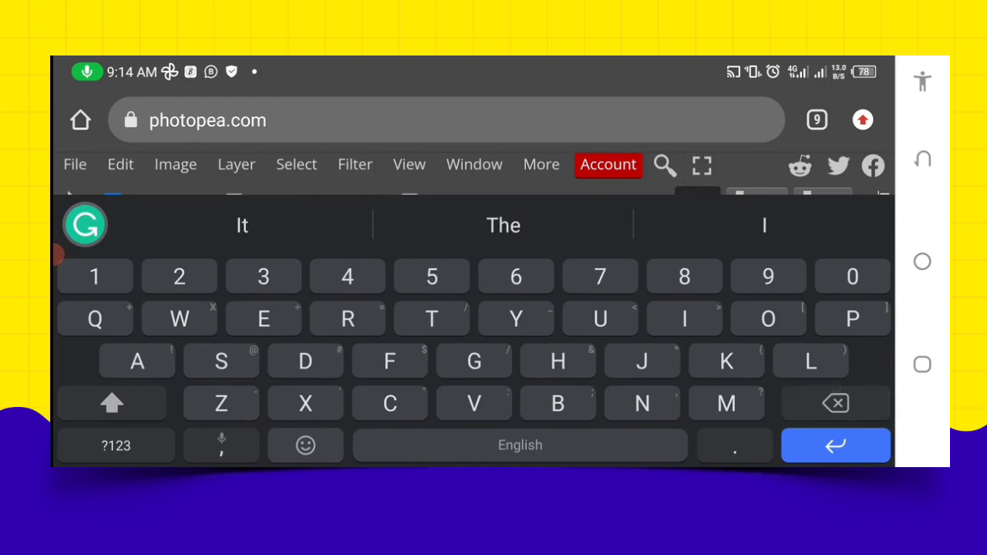
Type the new product wording into the text layer with the on-screen keyboard.
click(262, 318)
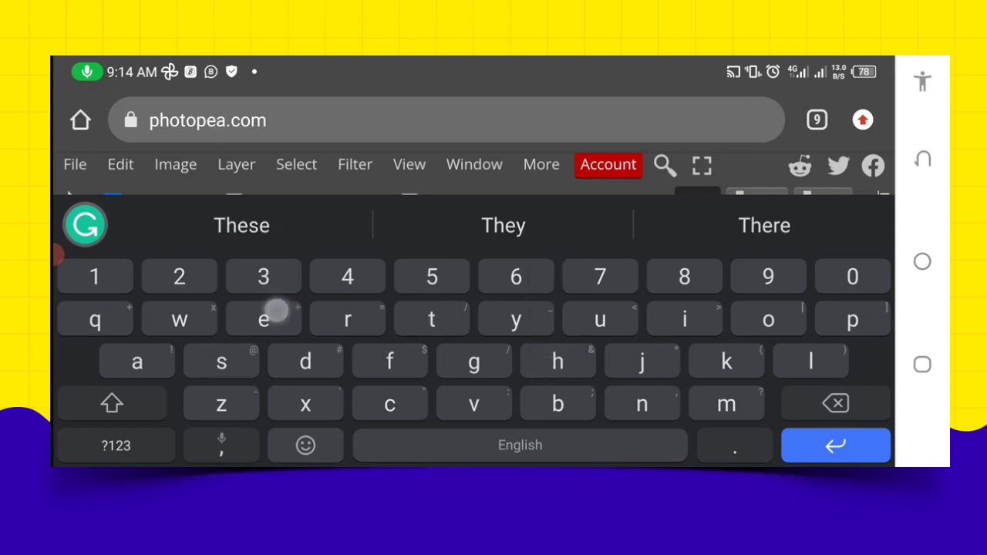
click(432, 318)
text(sm)
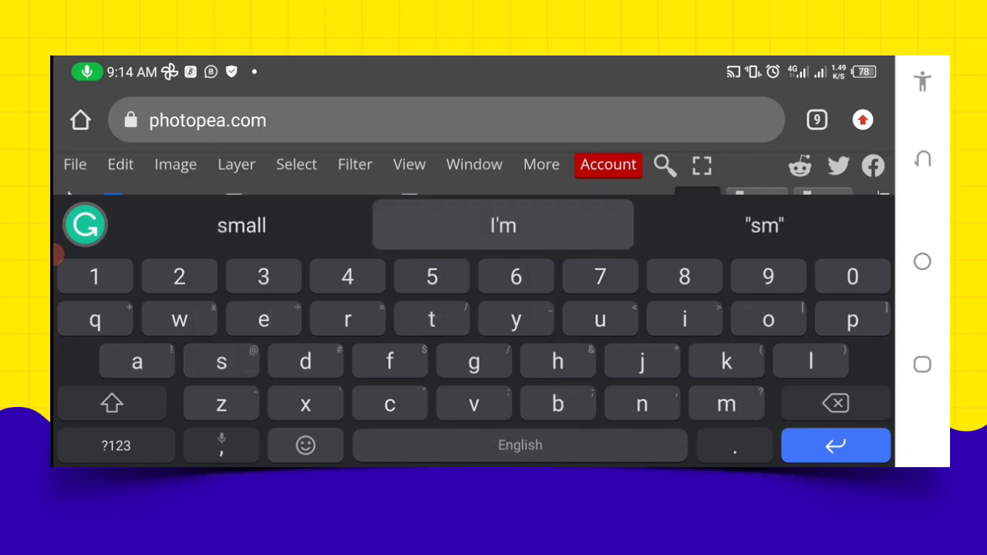
click(136, 361)
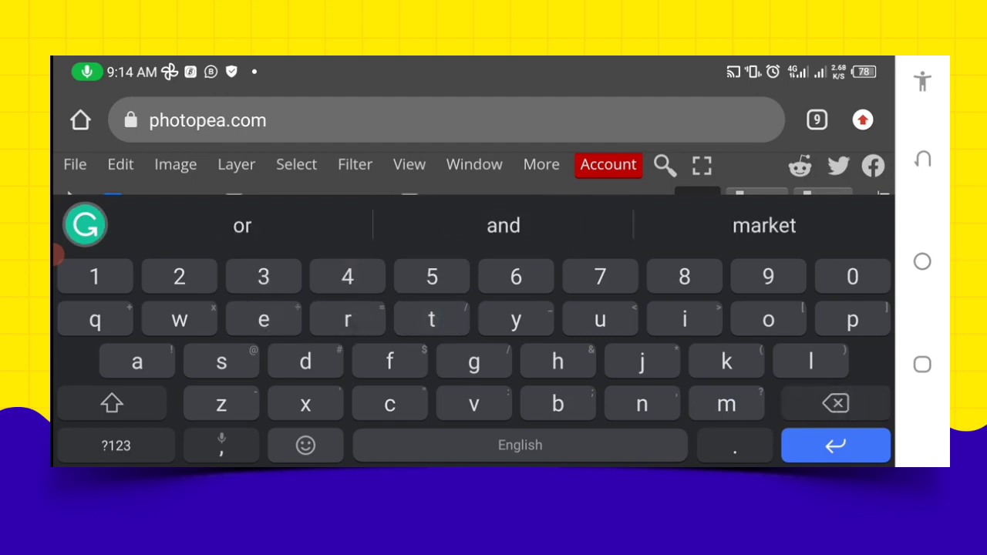
click(347, 318)
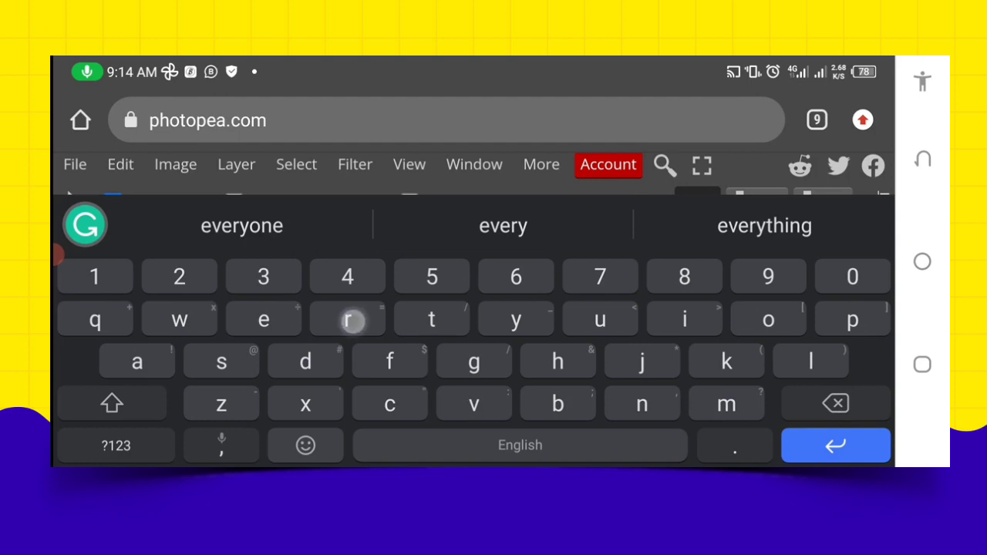
click(345, 318)
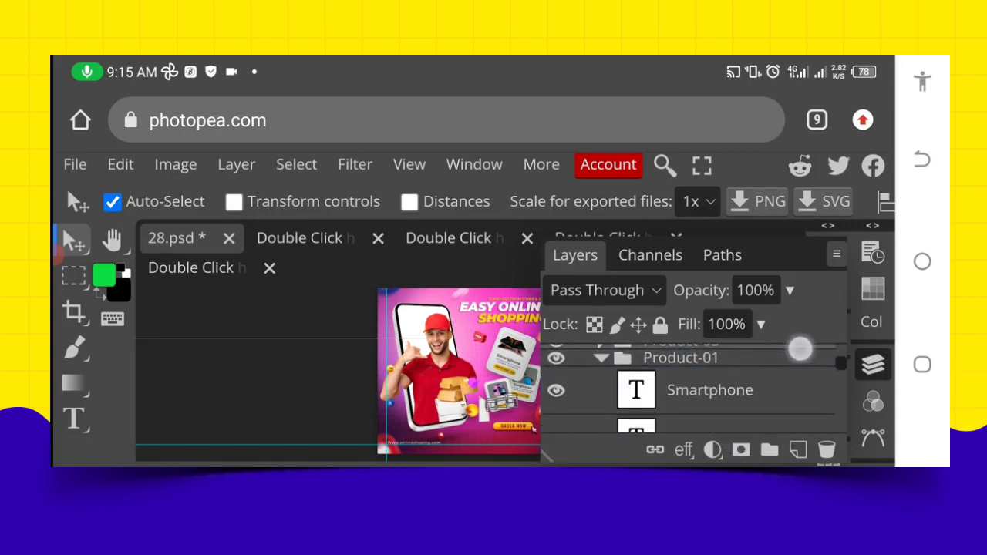
scroll(down, 3)
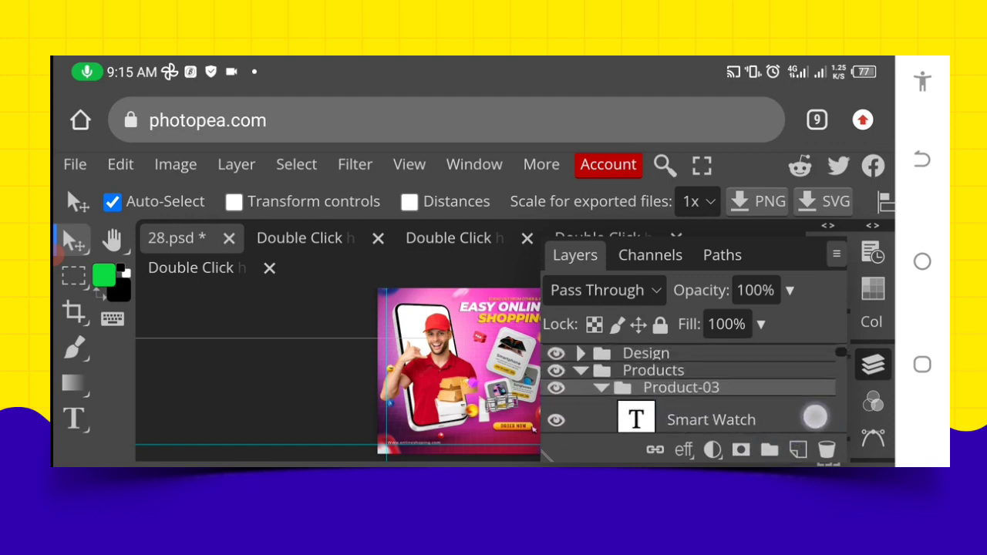
scroll(down, 3)
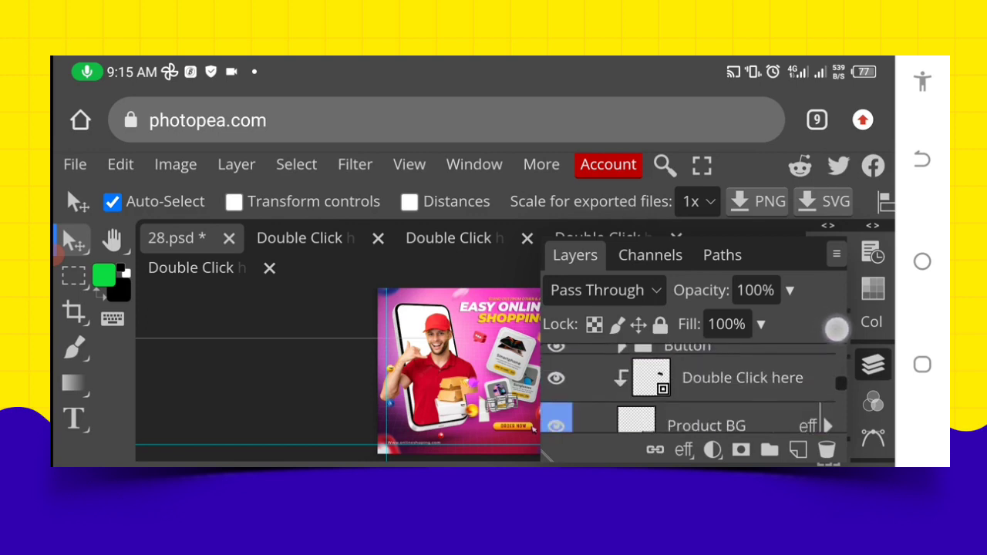
scroll(down, 3)
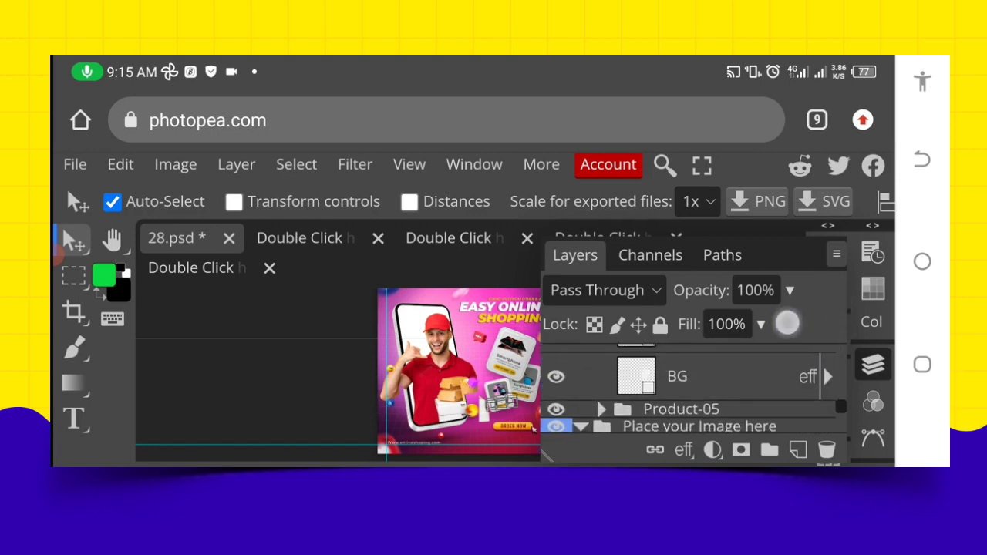
scroll(down, 3)
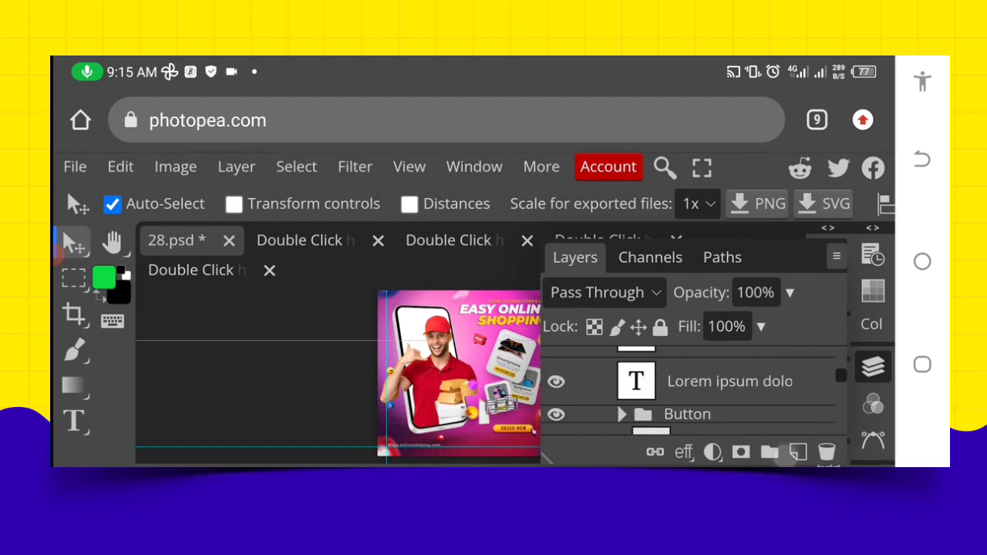
scroll(down, 3)
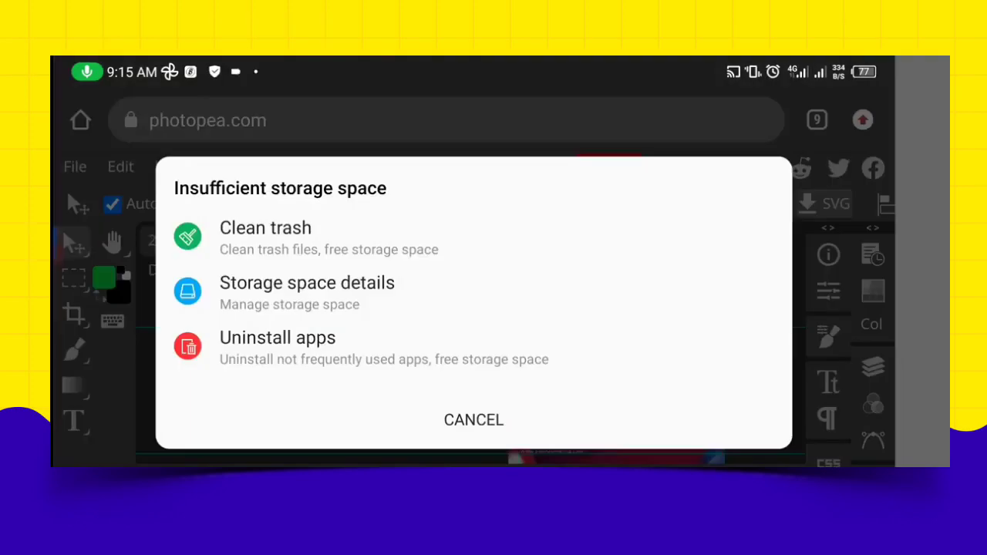
Dismiss the storage warning and export the design via File > Export as > PNG, confirming the save.
click(472, 420)
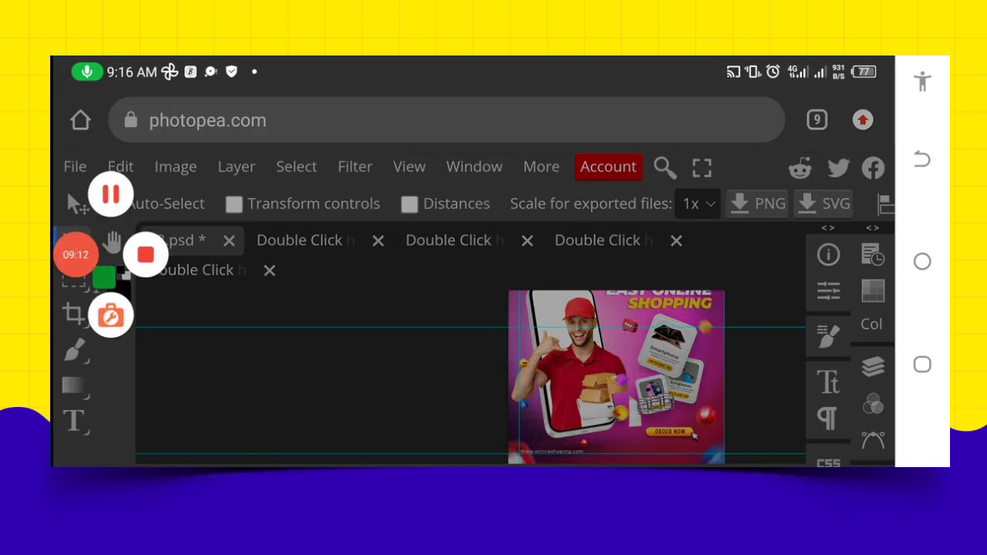
click(75, 166)
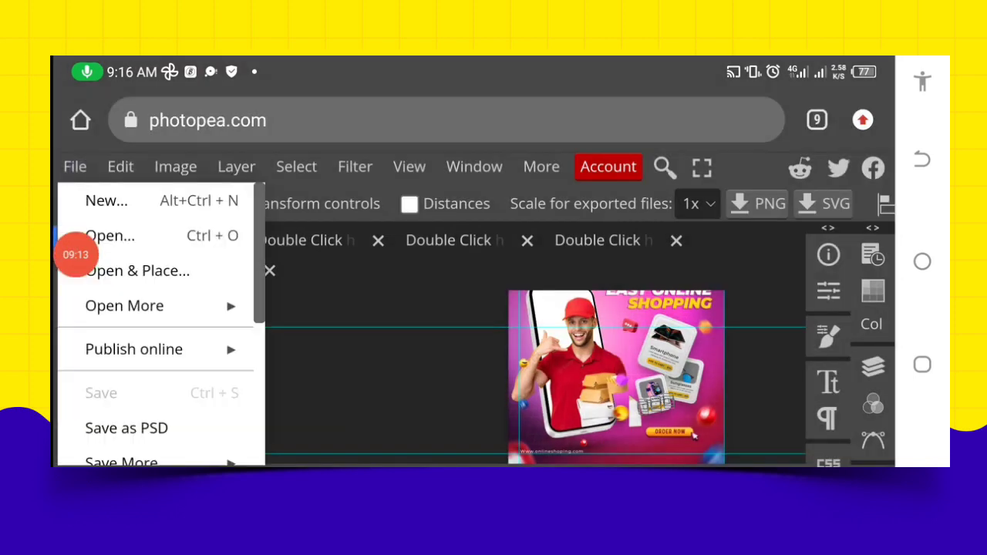
scroll(down, 3)
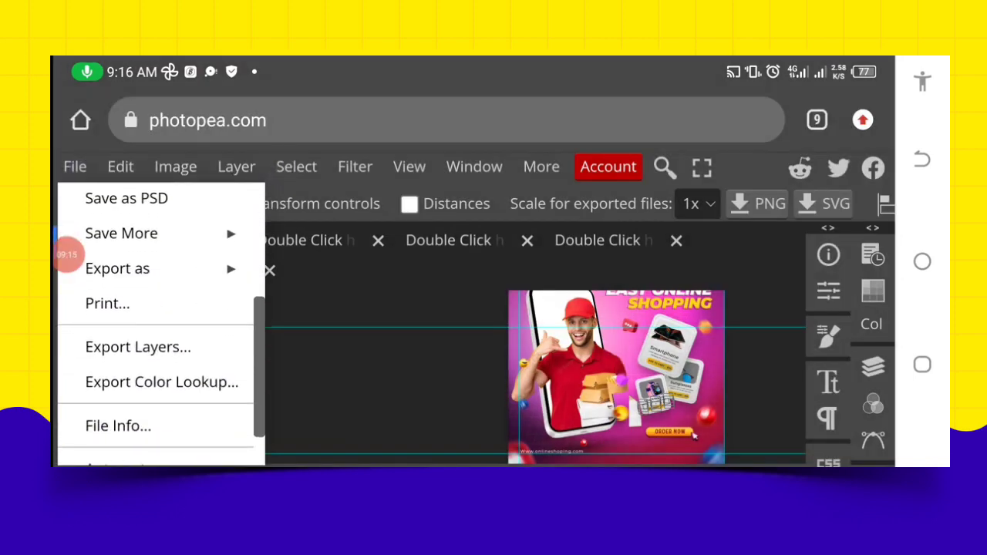
click(117, 269)
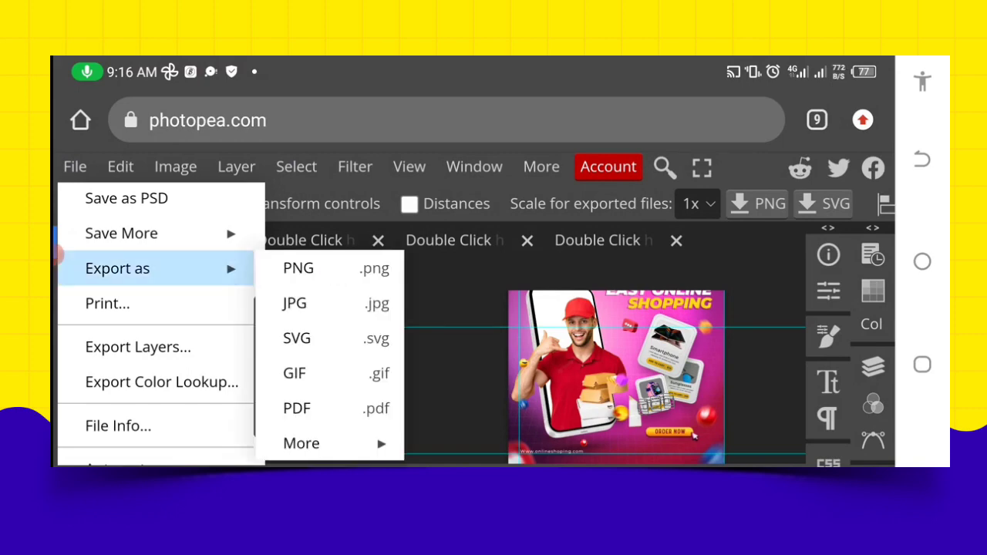
click(298, 268)
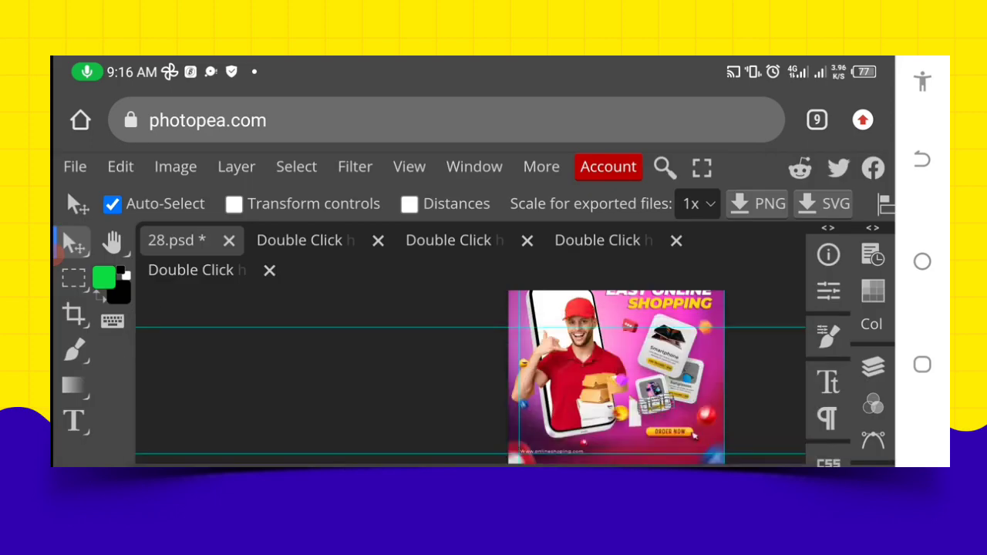
click(757, 203)
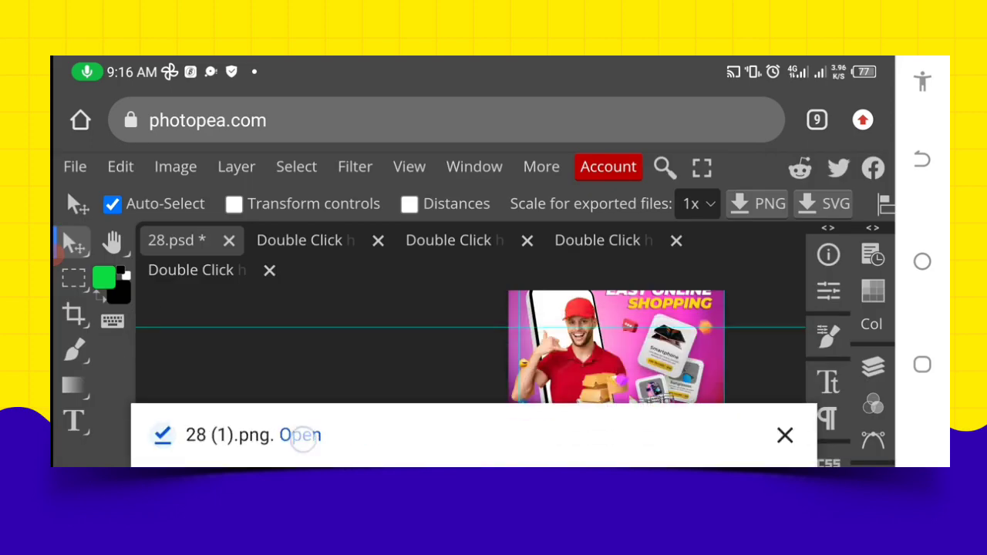
Open the downloaded '28 (1).png' from the notification and view the 1080×1080 design in the image viewer.
click(299, 435)
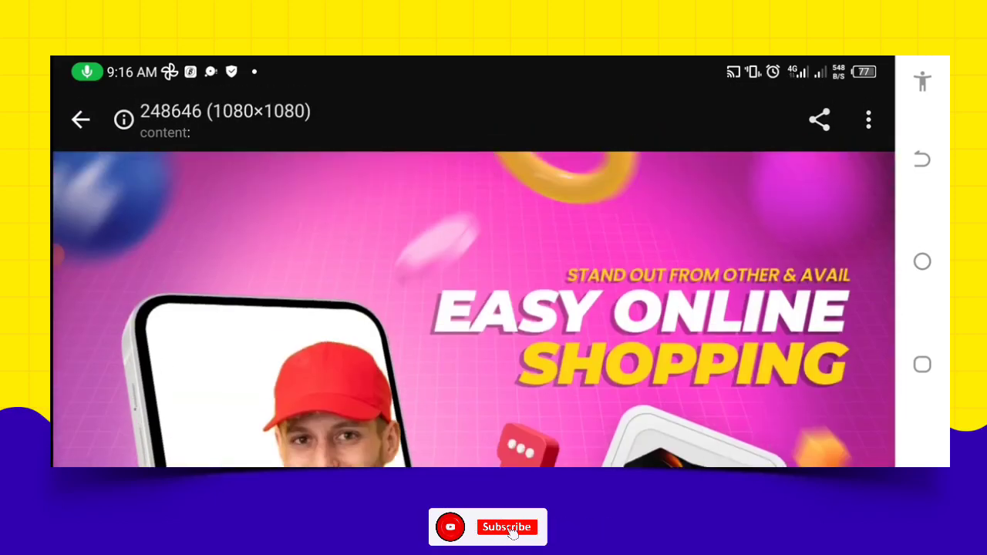
click(506, 527)
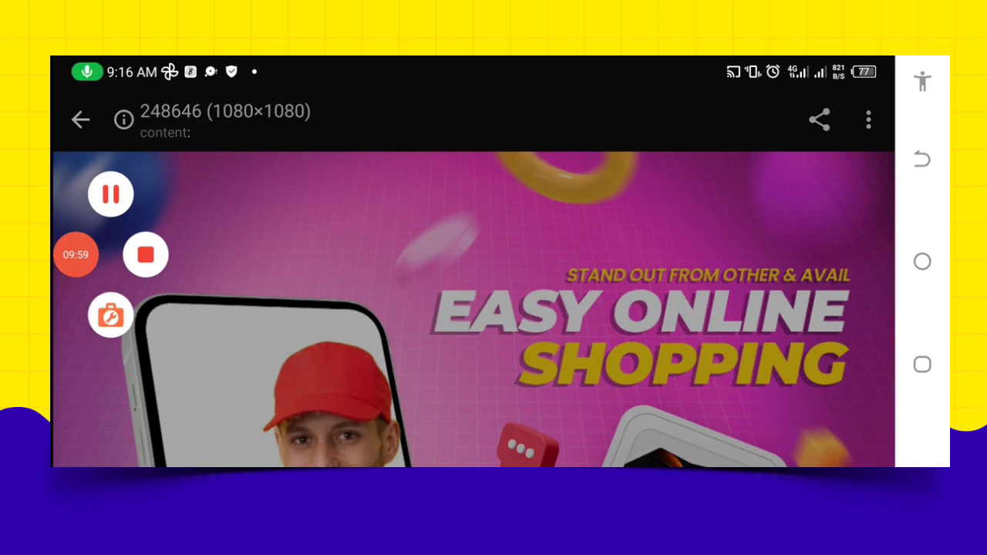
click(111, 194)
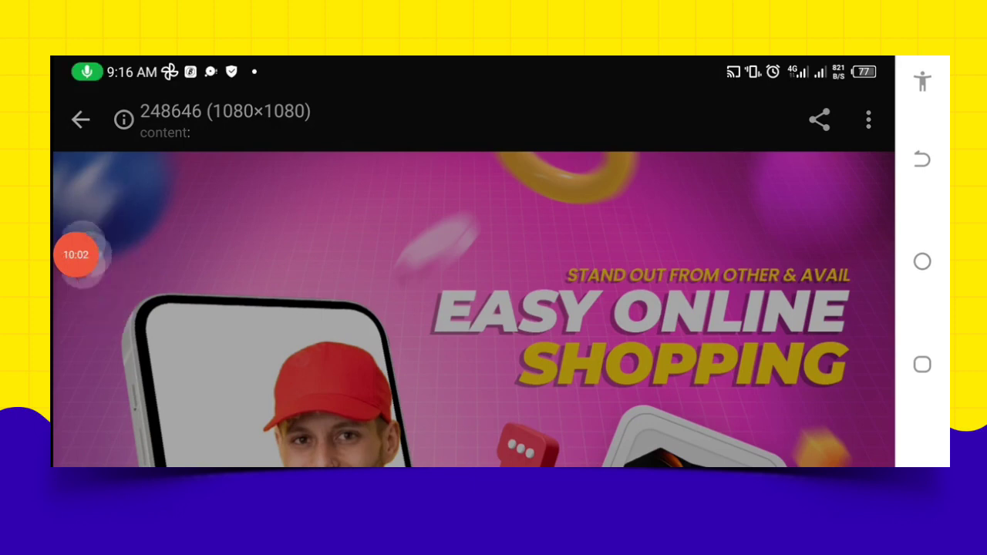
click(76, 254)
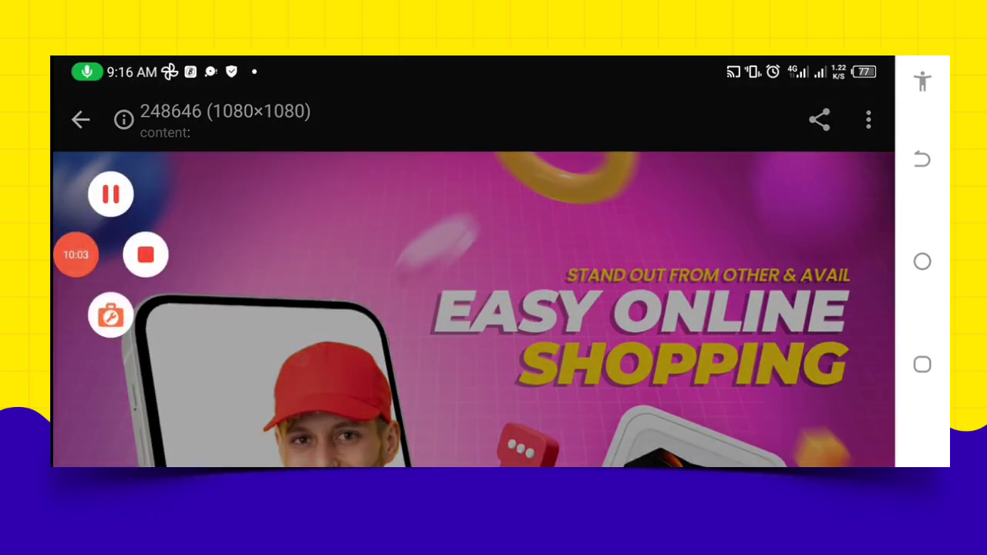